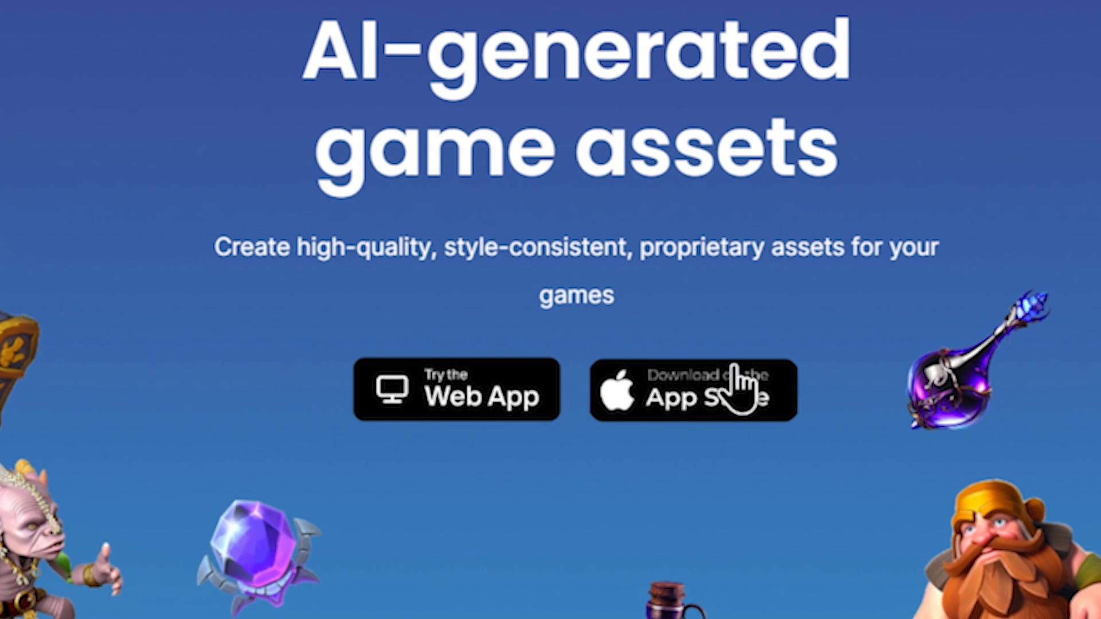
{"action": "mouse_move", "coordinate": [579, 529]}
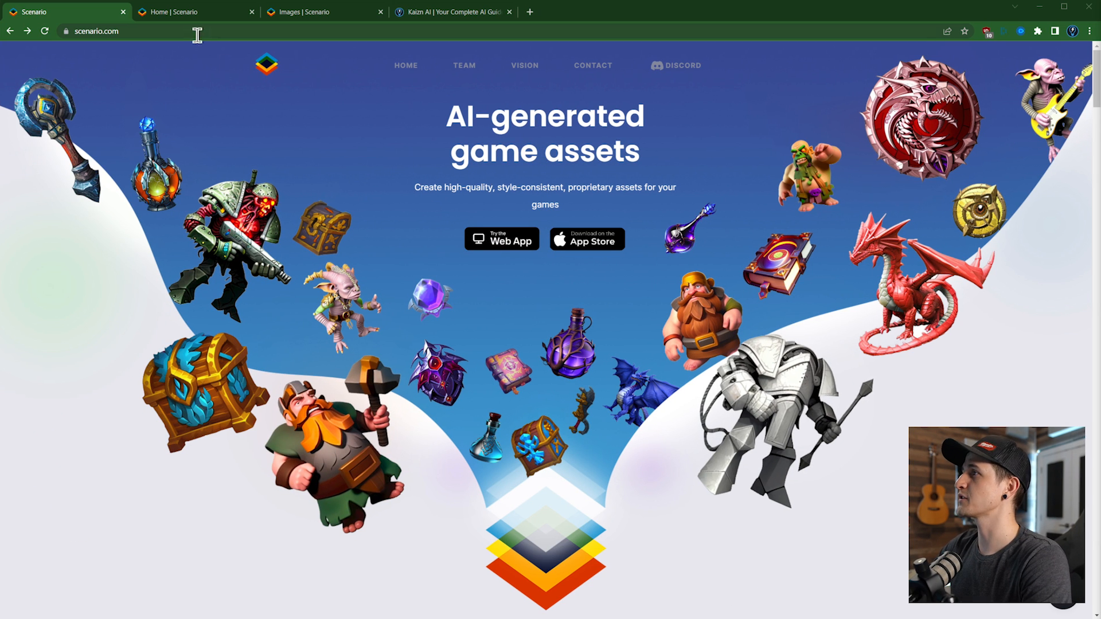
Step: Launch the Scenario web app from scenario.com to reach the home page with generators and dog images
{"action": "left_click", "coordinate": [195, 12]}
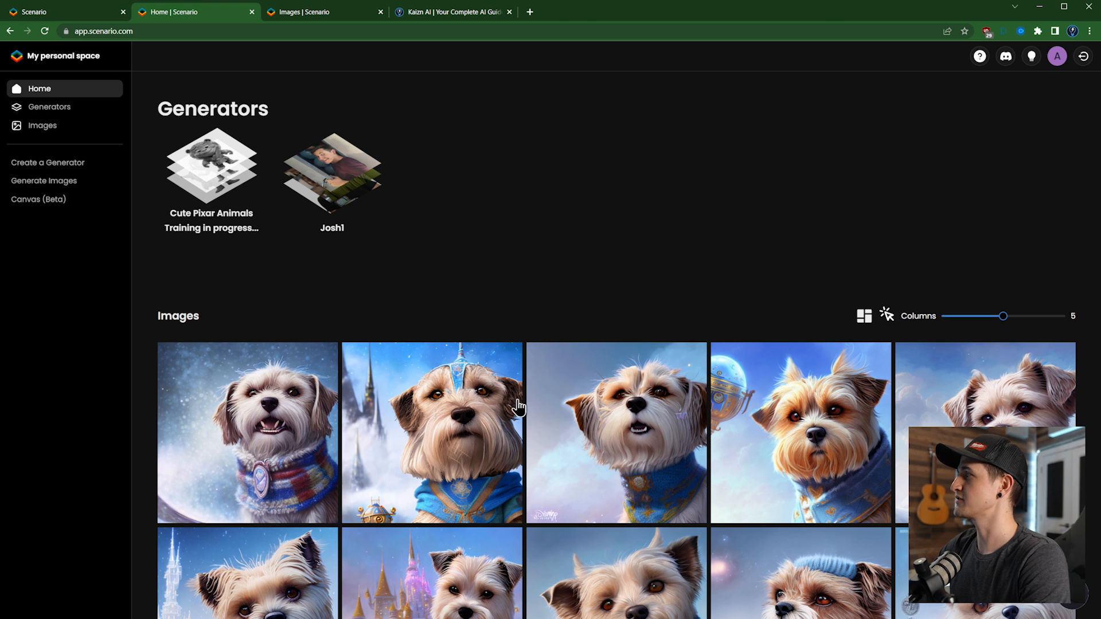
Step: Browse the Public Generators catalogue, including Chibi Pixel Art and Potions
{"action": "left_click", "coordinate": [49, 107]}
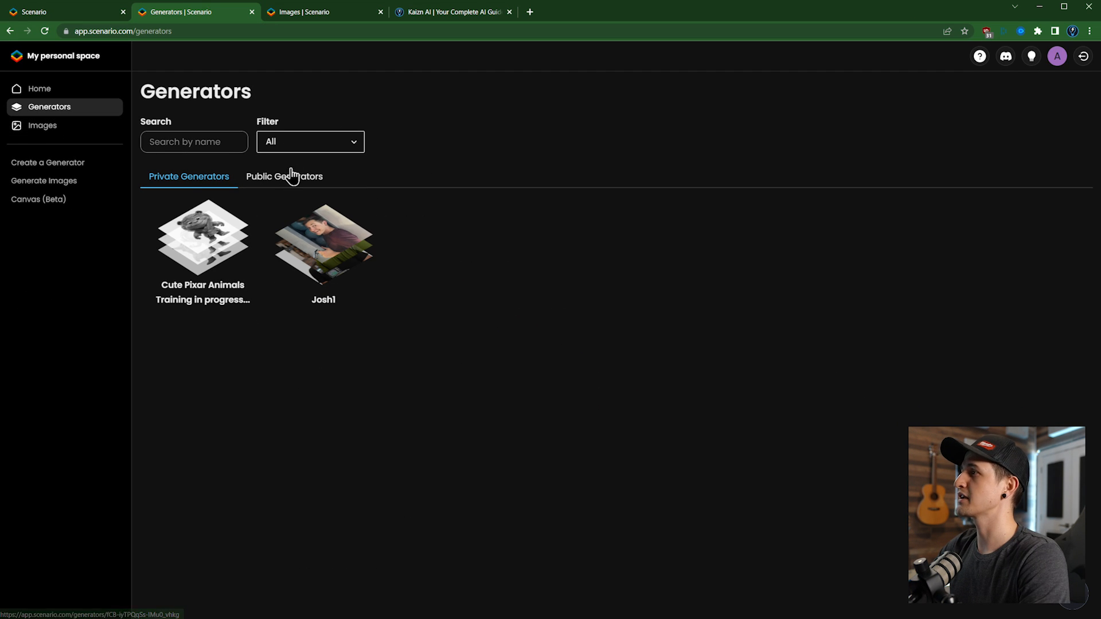
{"action": "left_click", "coordinate": [285, 176]}
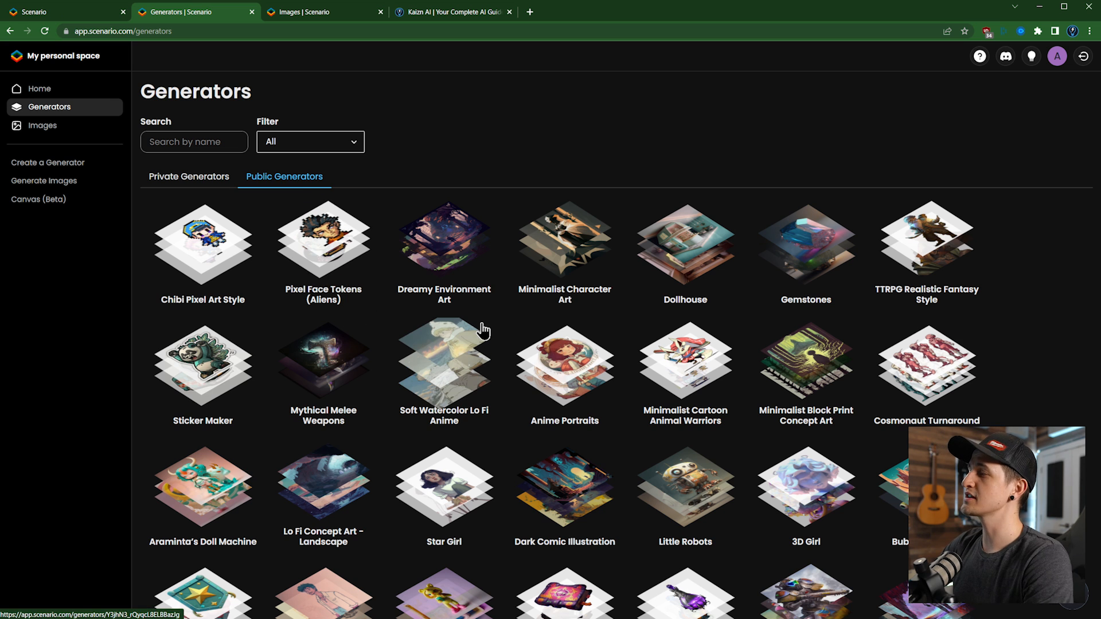
{"action": "scroll", "scroll_direction": "down", "scroll_amount": 3}
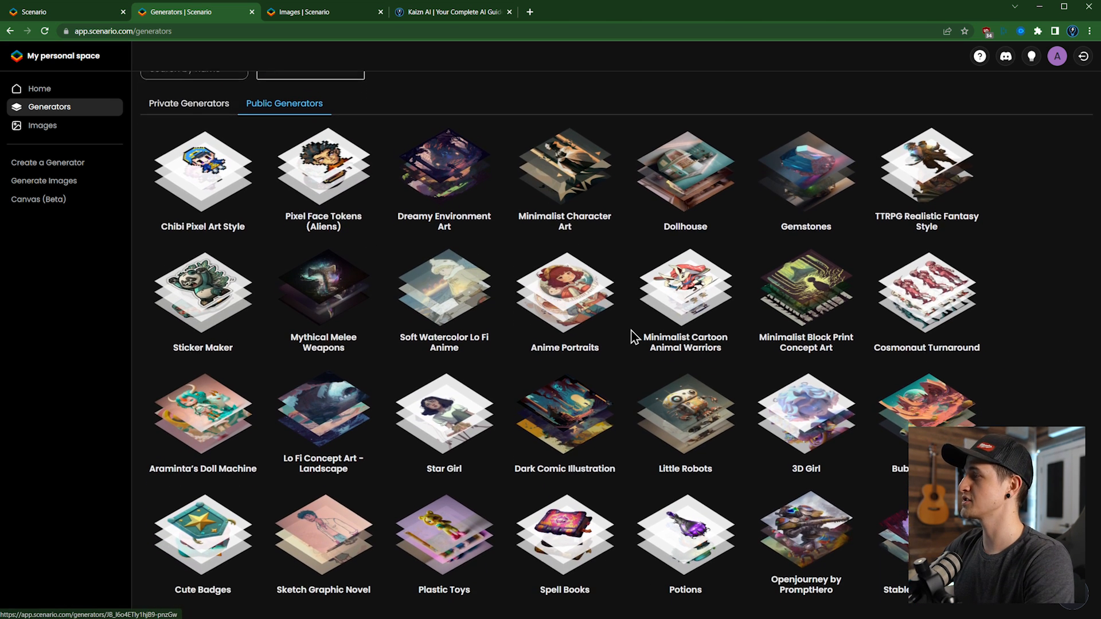
{"action": "scroll", "scroll_direction": "down", "scroll_amount": 3}
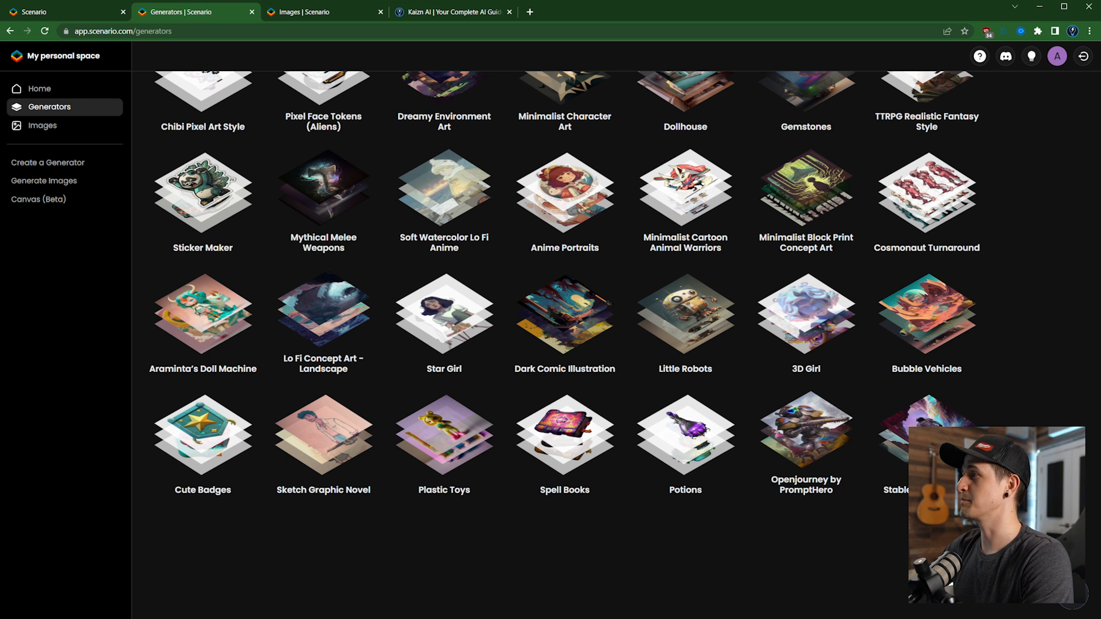
{"action": "mouse_move", "coordinate": [560, 347]}
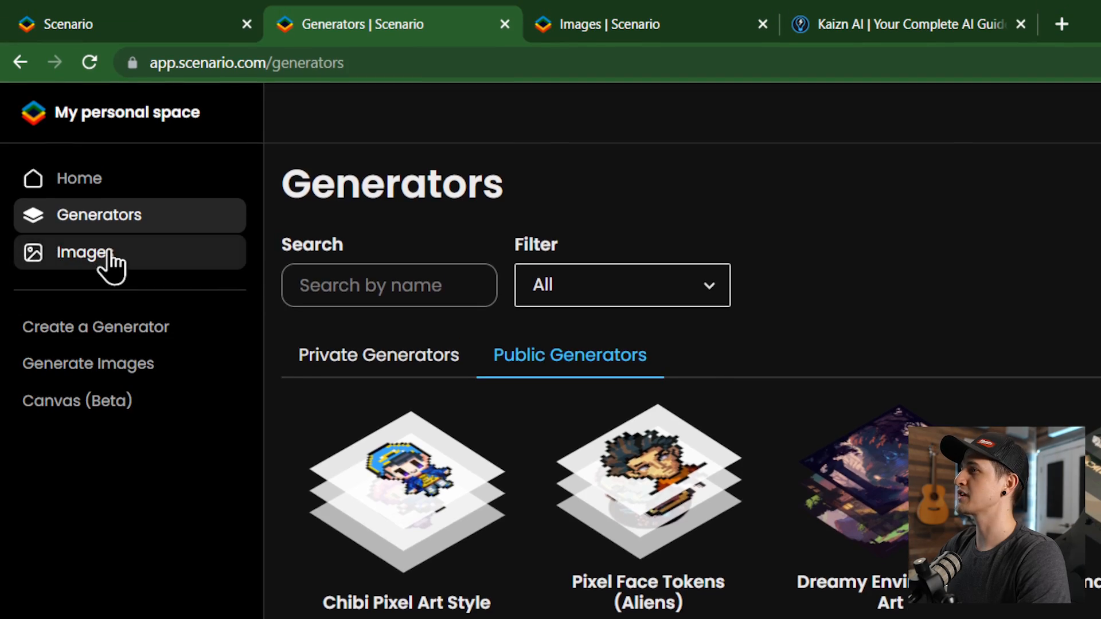
Step: Scroll through the Images gallery of generated dog and pagoda-city pictures
{"action": "left_click", "coordinate": [83, 252]}
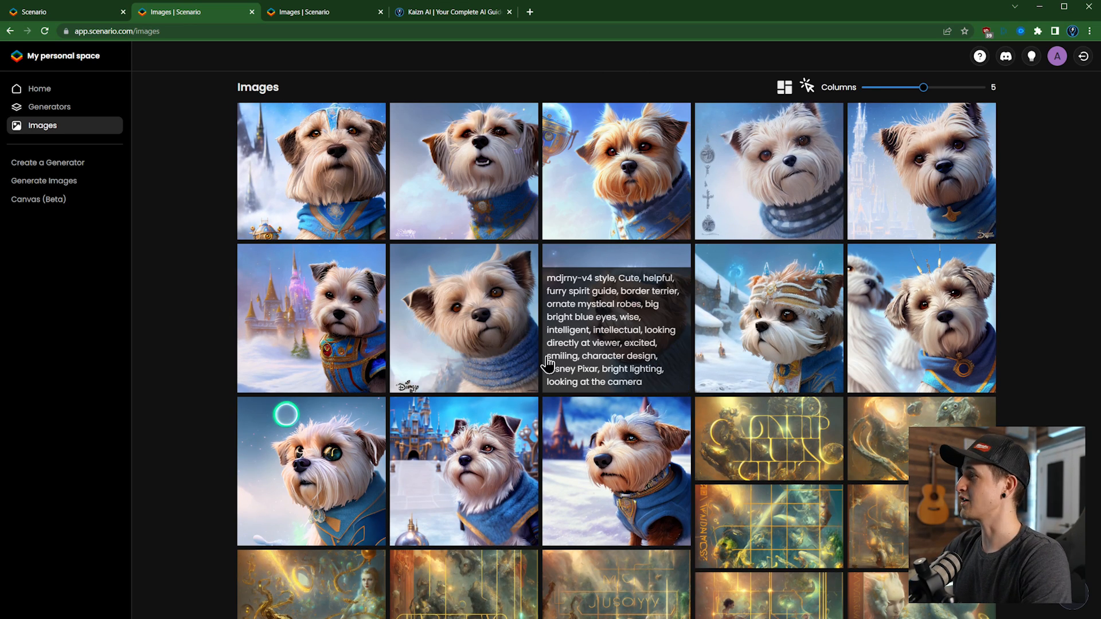
{"action": "scroll", "scroll_direction": "down", "scroll_amount": 3}
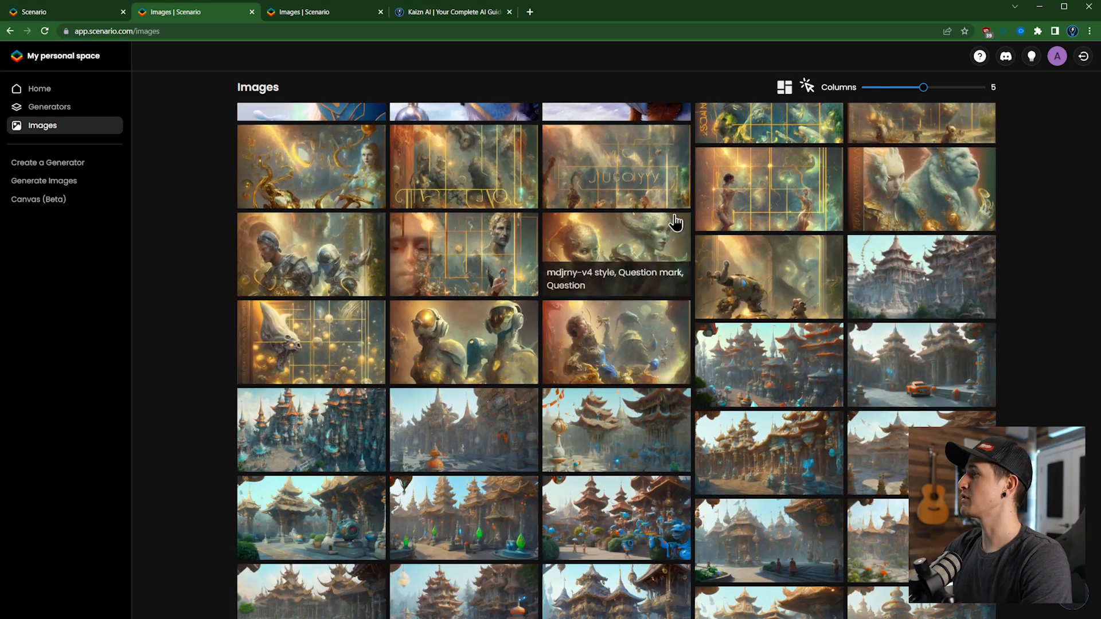
{"action": "scroll", "scroll_direction": "down", "scroll_amount": 3}
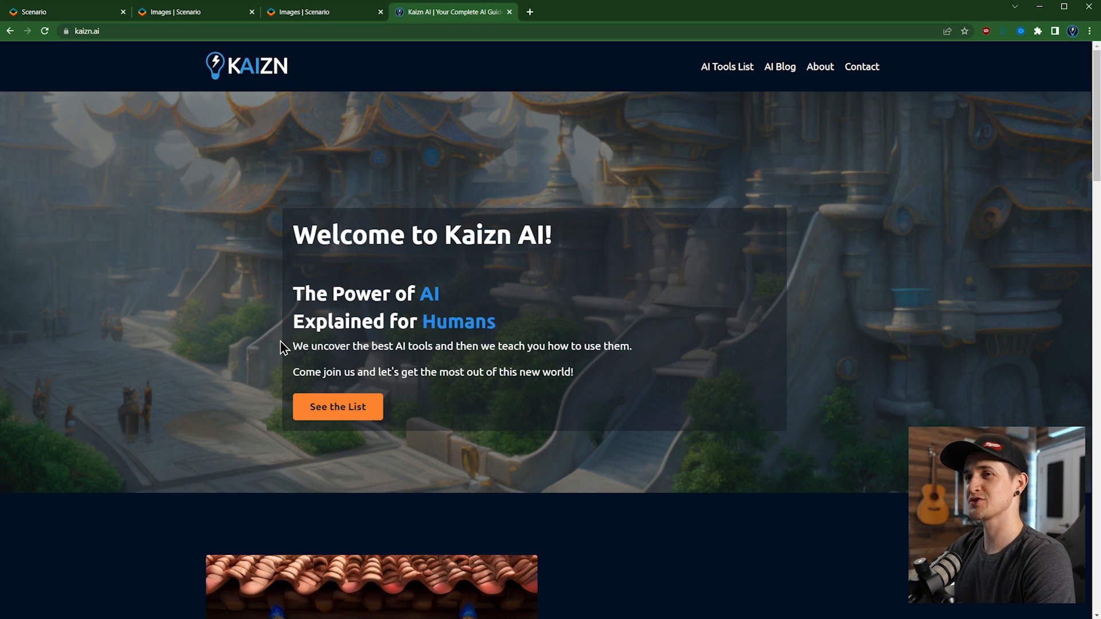
{"action": "scroll", "scroll_direction": "down", "scroll_amount": 3}
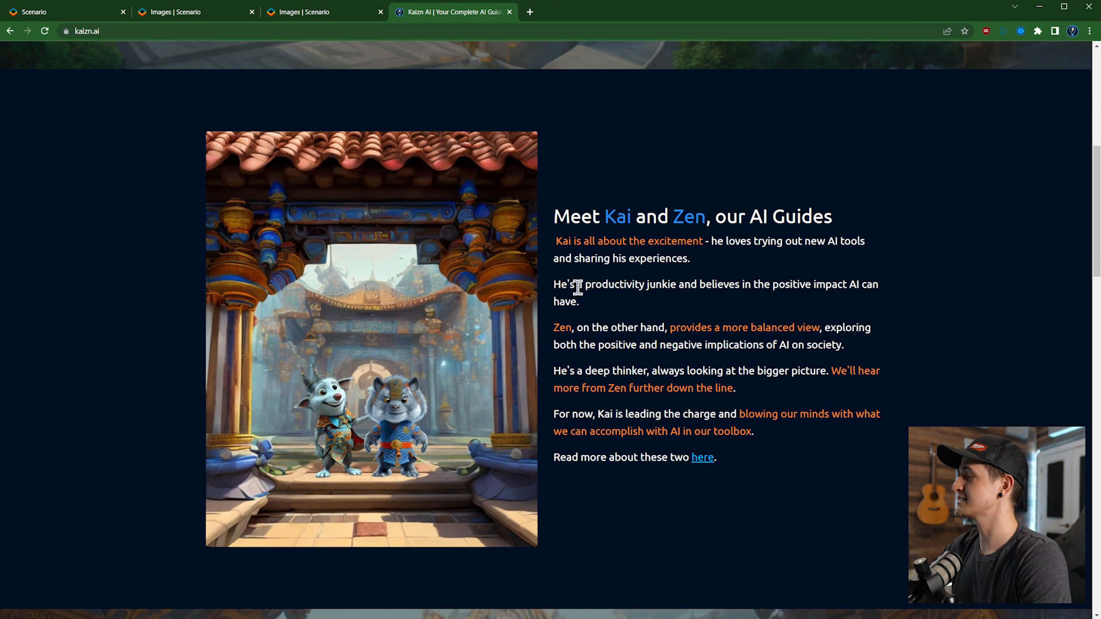
{"action": "scroll", "scroll_direction": "up", "scroll_amount": 3}
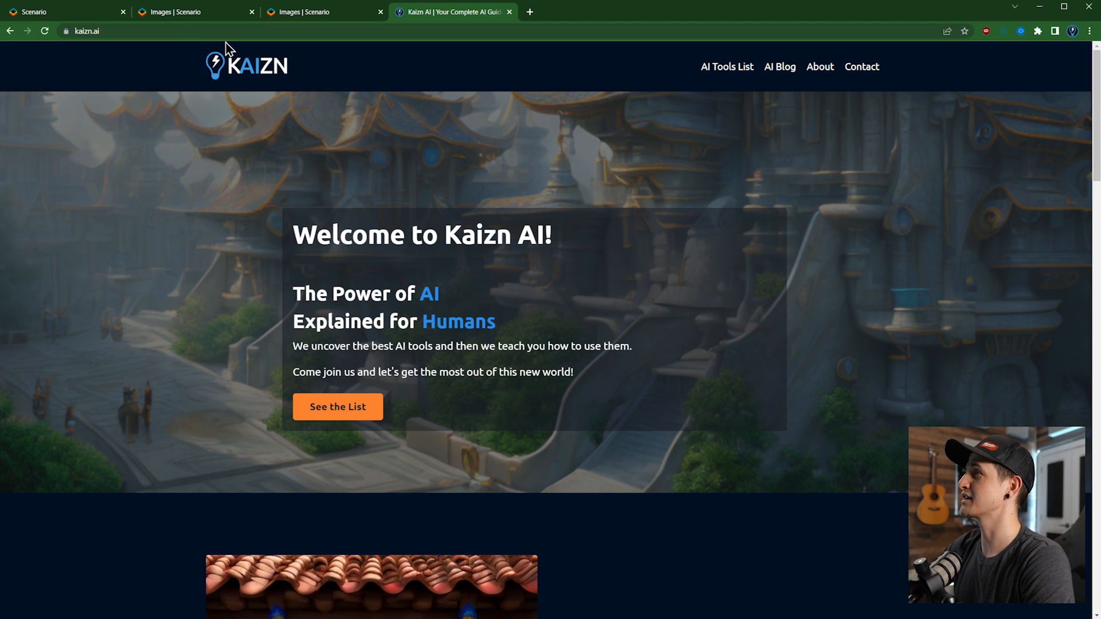
{"action": "mouse_move", "coordinate": [197, 12]}
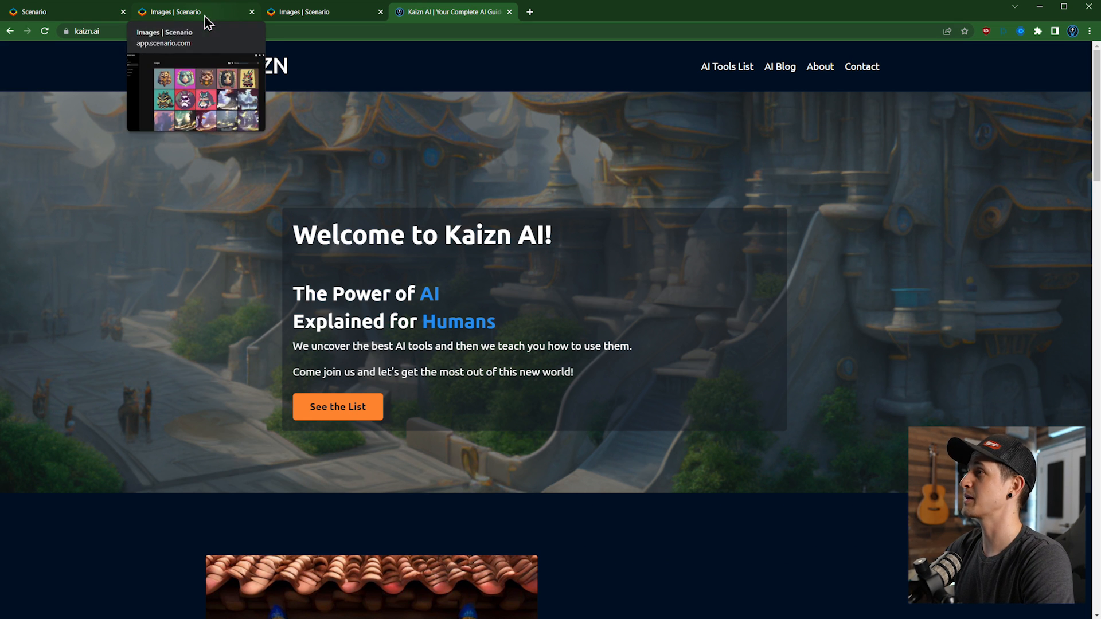
Step: Return to the Scenario images tab and start generating with Openjourney by PromptHero
{"action": "left_click", "coordinate": [190, 12]}
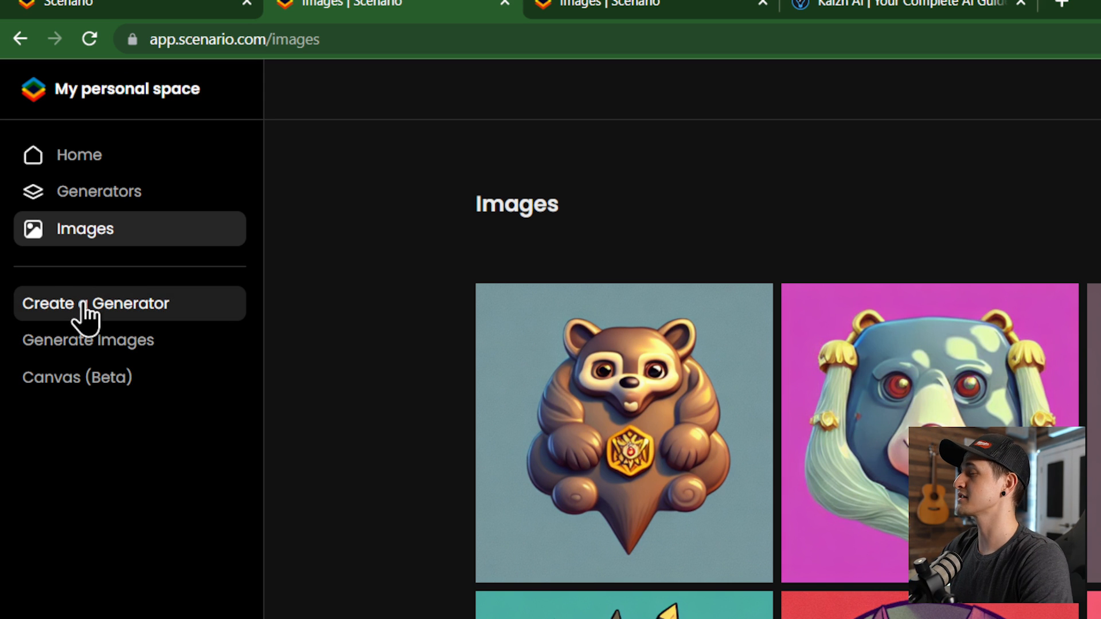
{"action": "left_click", "coordinate": [87, 340]}
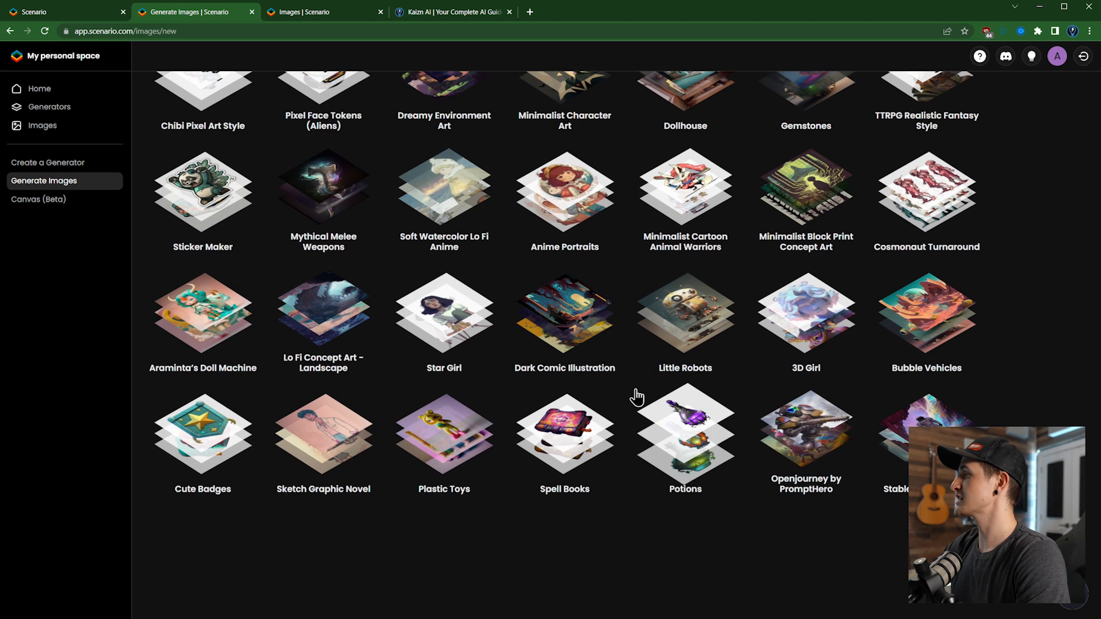
{"action": "left_click", "coordinate": [806, 429]}
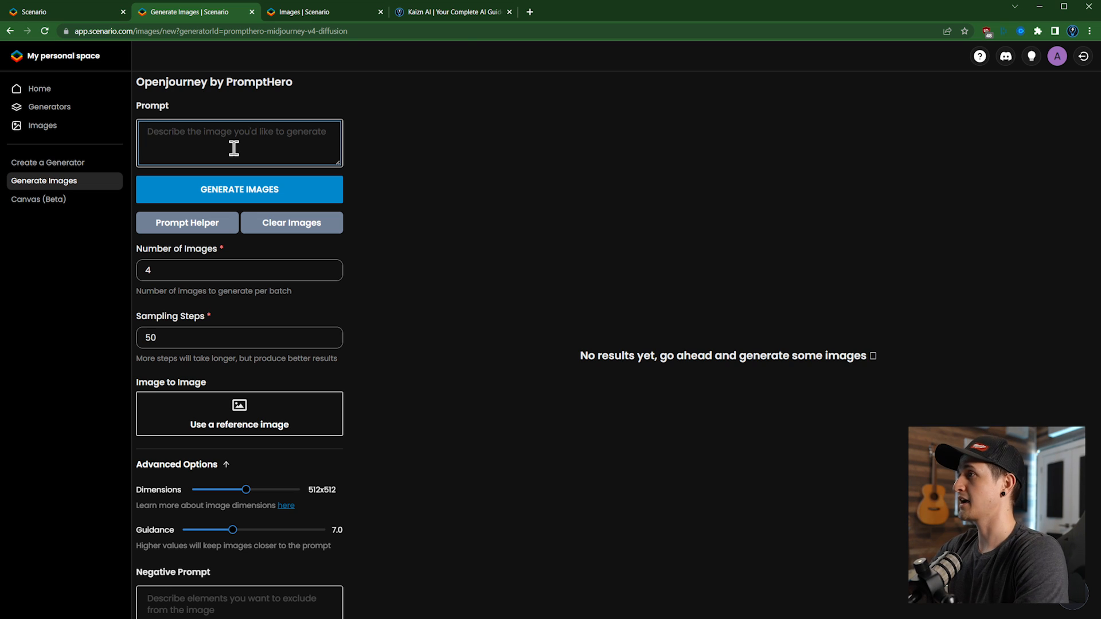
Step: Add 'a cute star wars droid' and 'sandstorm background' as Openjourney prompt entries
{"action": "type", "text": "a cute"}
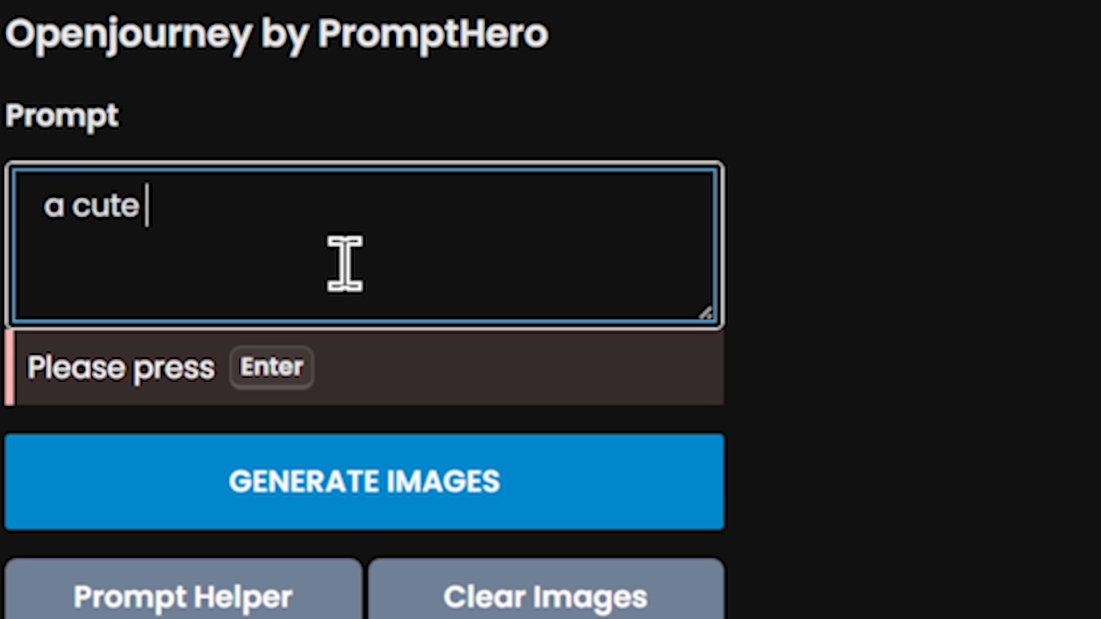
{"action": "type", "text": "star wars"}
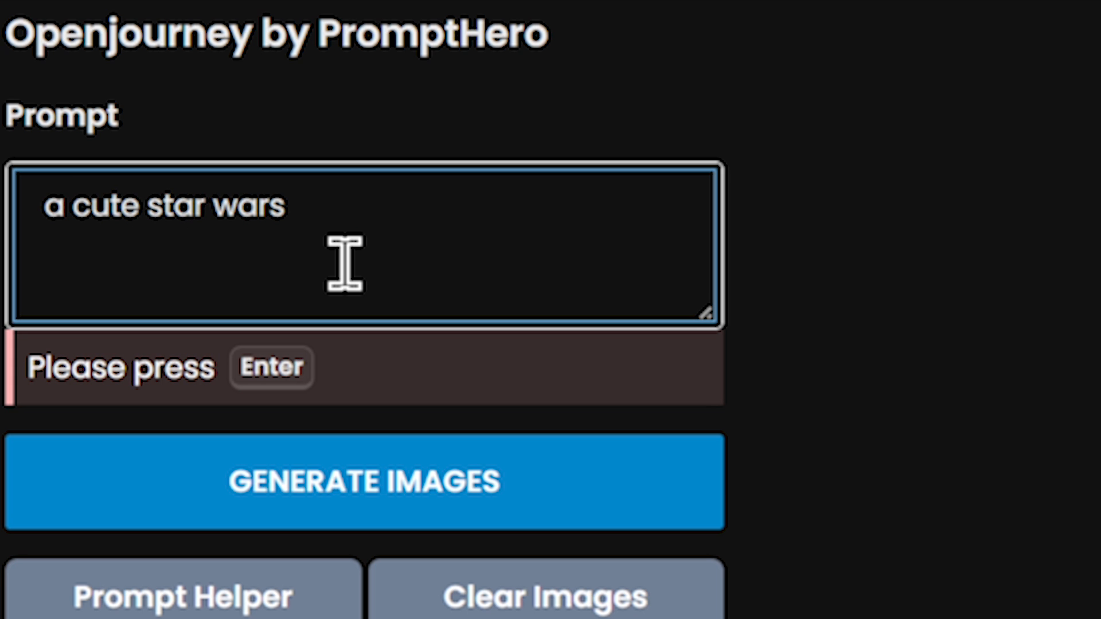
{"action": "type", "text": "droid"}
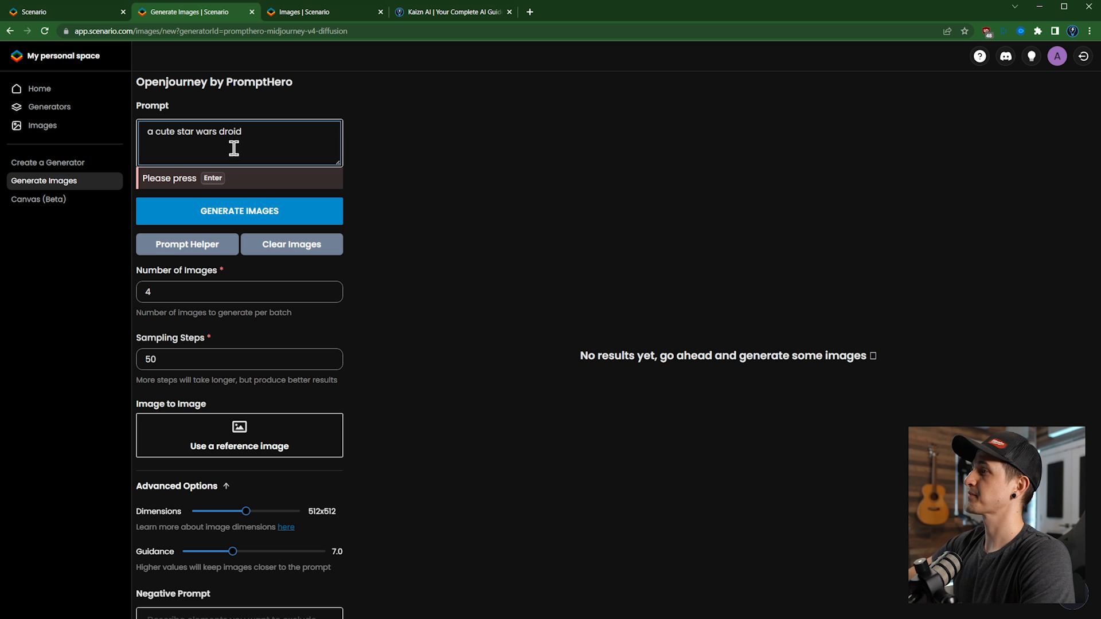
{"action": "key", "text": "Enter"}
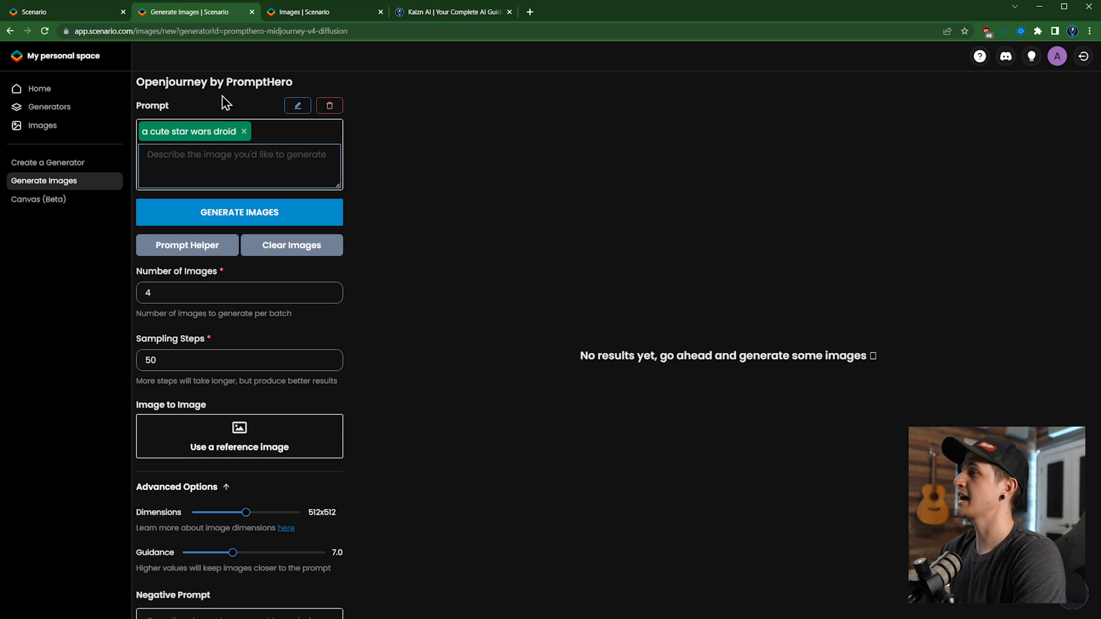
{"action": "mouse_move", "coordinate": [276, 214]}
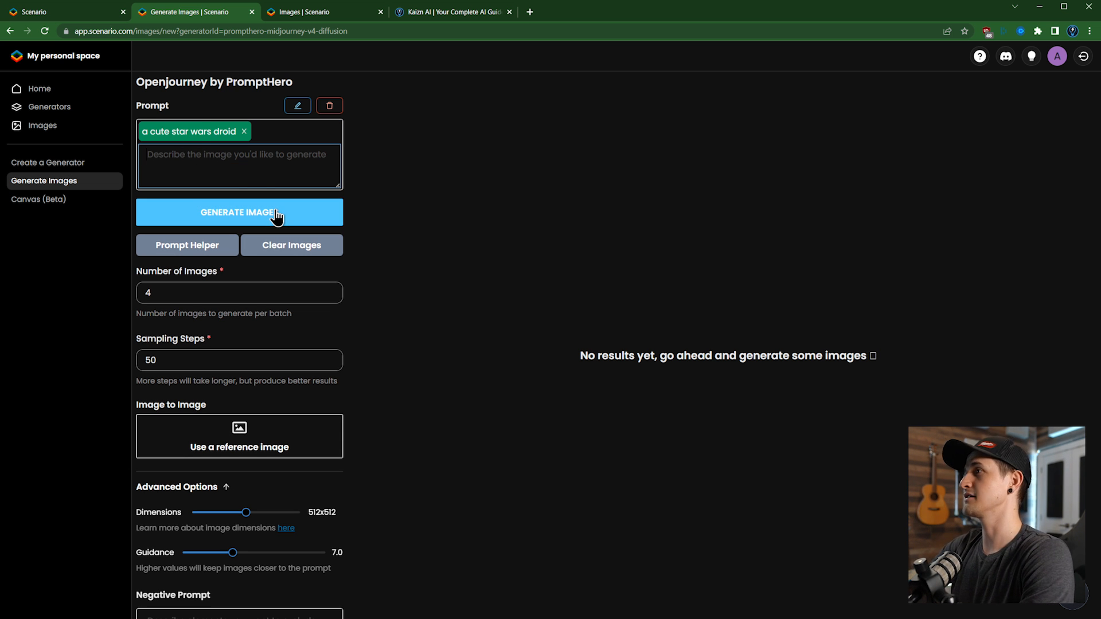
{"action": "type", "text": "sandsto"}
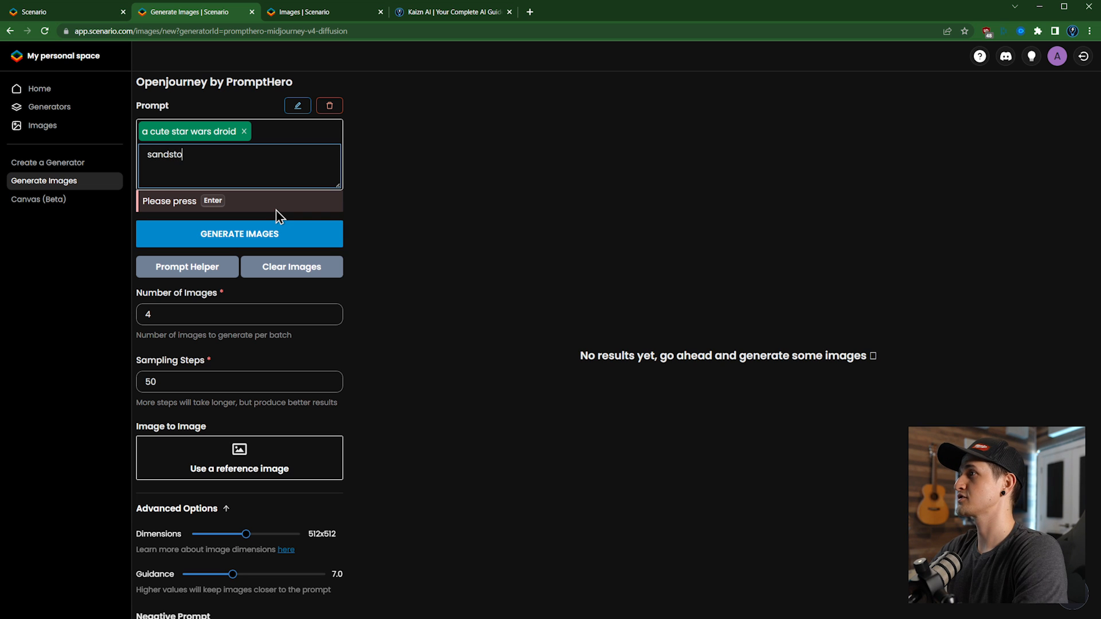
{"action": "key", "text": "Enter"}
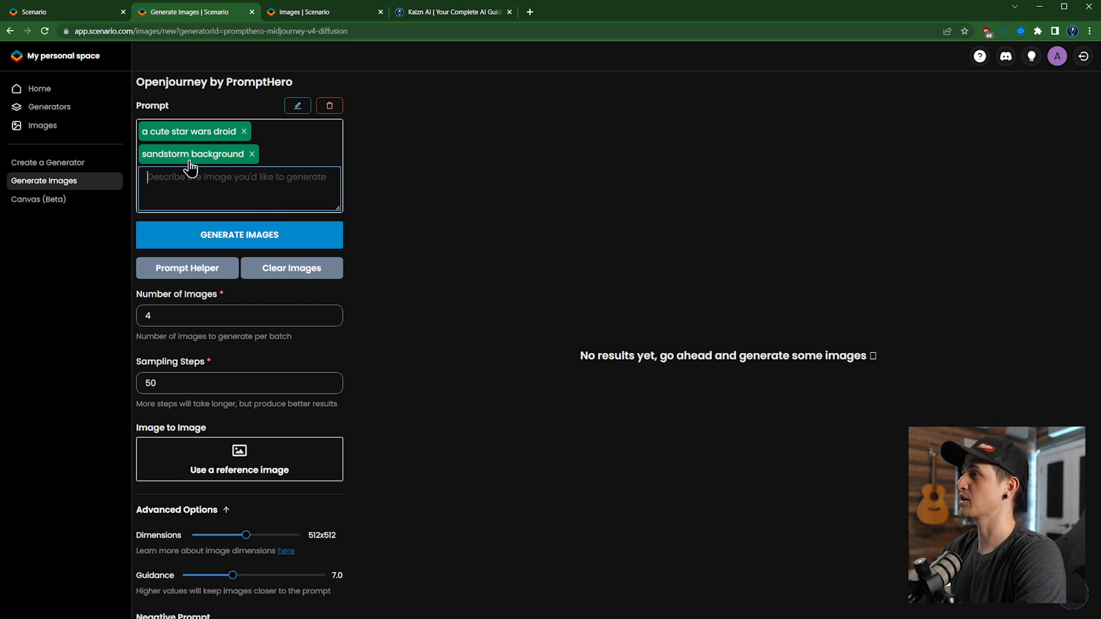
{"action": "mouse_move", "coordinate": [218, 153]}
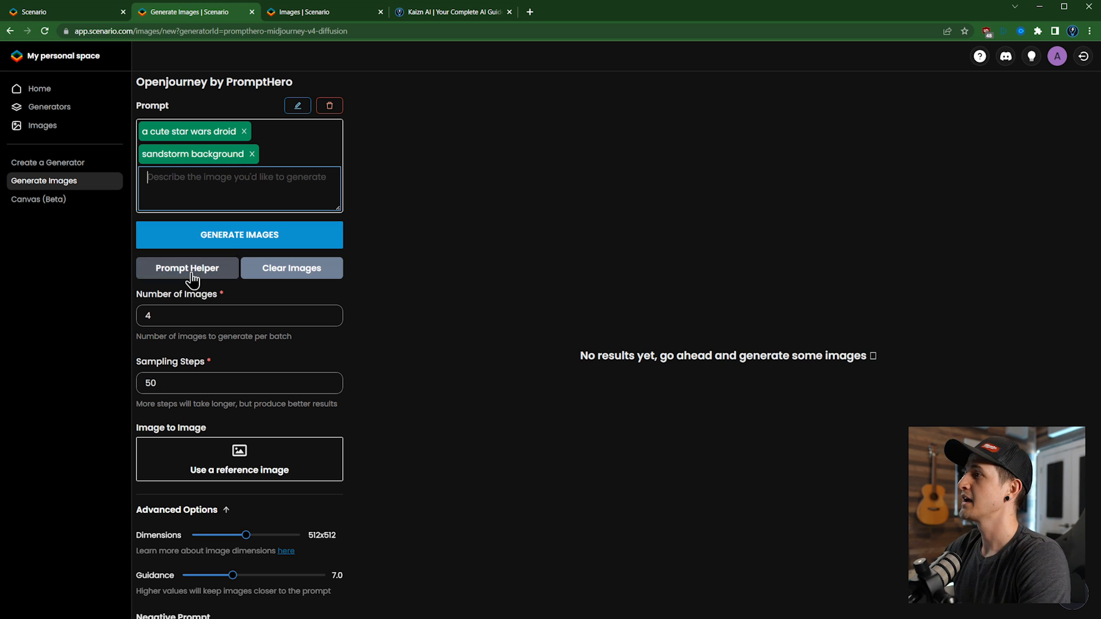
Step: Add the Disney Pixar and sharp lines art-style descriptors through Prompt Helper
{"action": "left_click", "coordinate": [187, 269]}
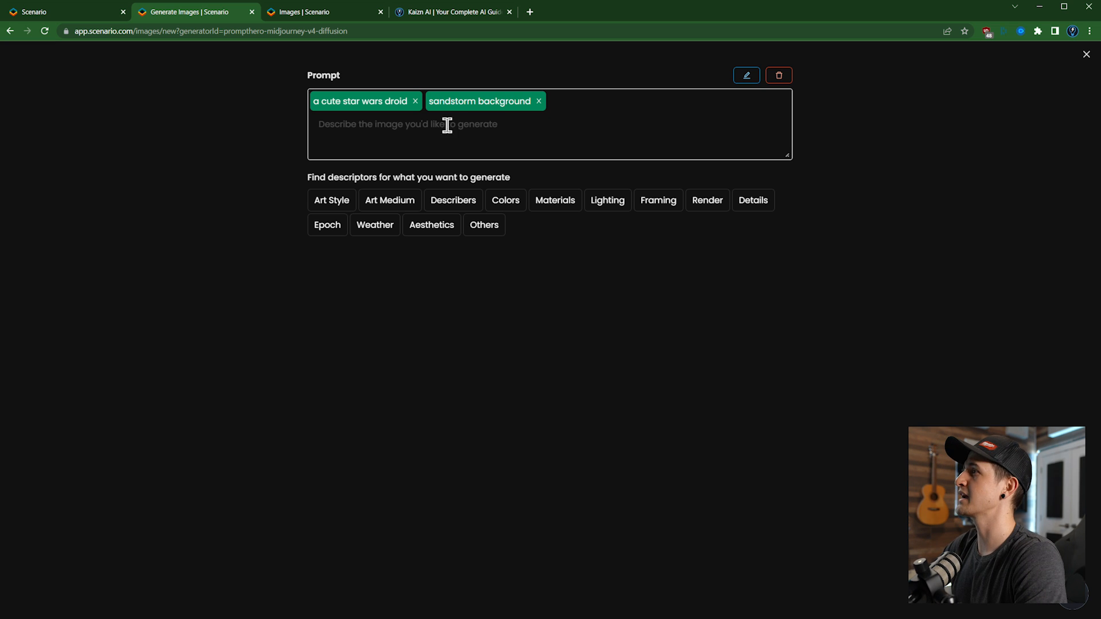
{"action": "mouse_move", "coordinate": [453, 200]}
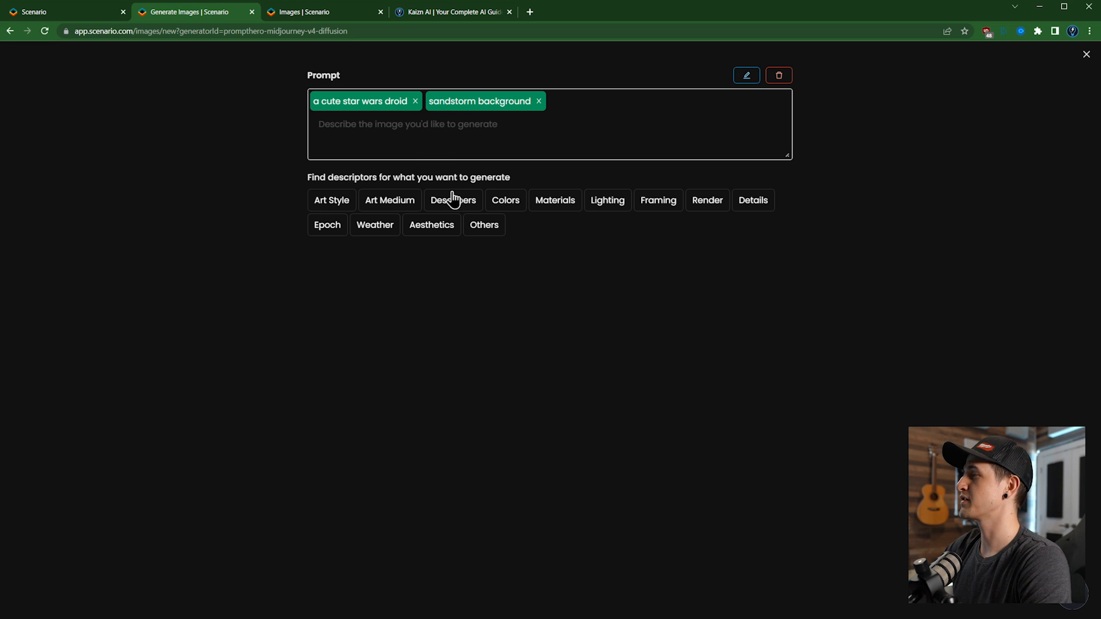
{"action": "left_click", "coordinate": [332, 200]}
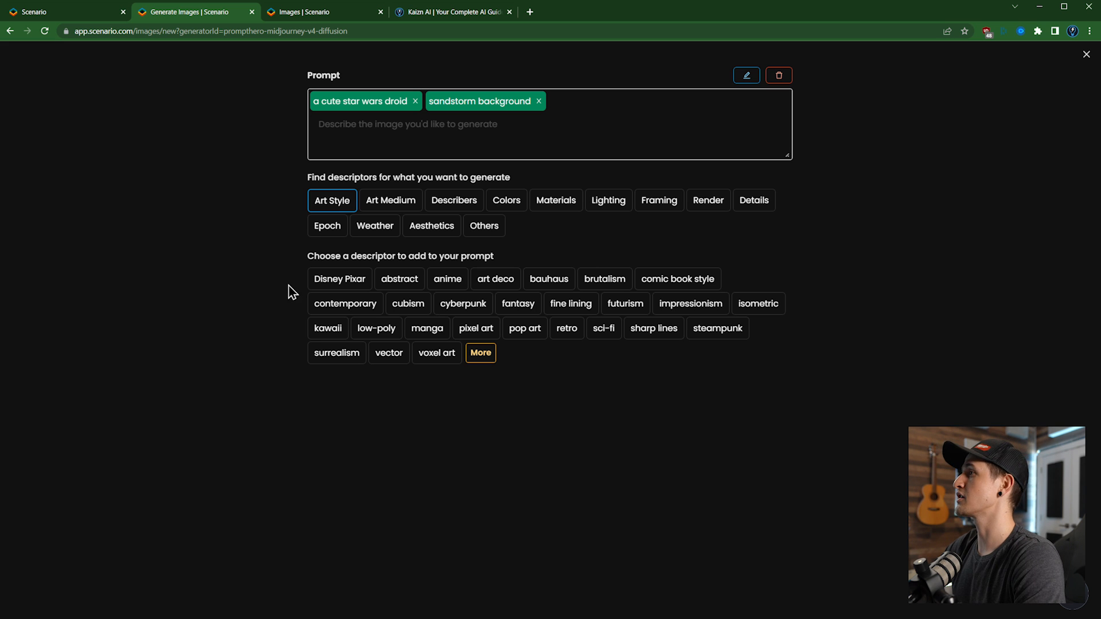
{"action": "left_click", "coordinate": [340, 279]}
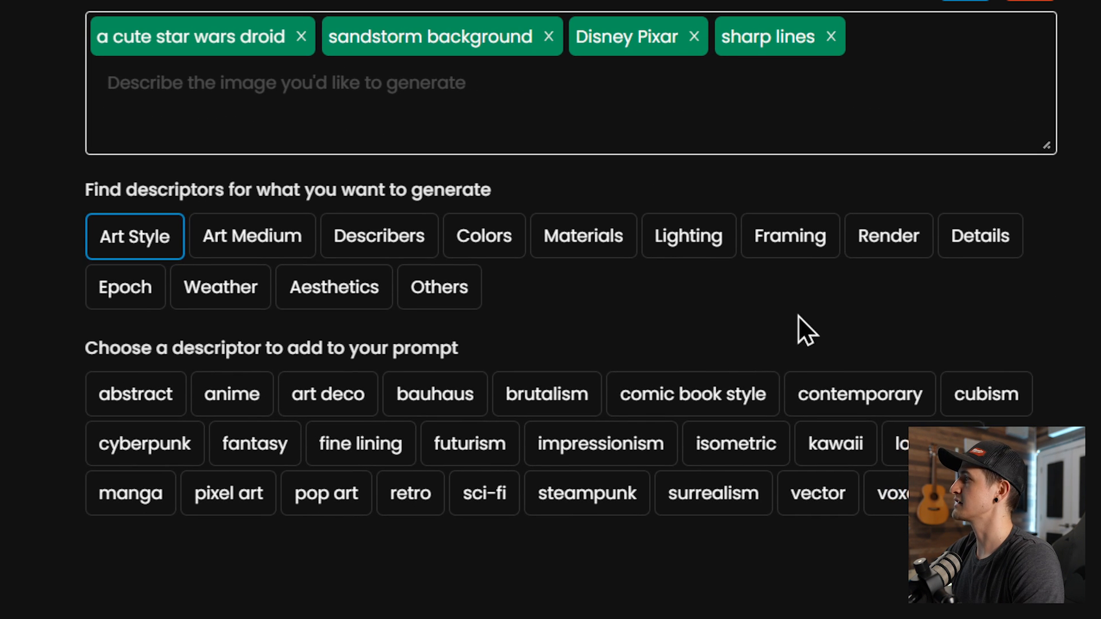
{"action": "scroll", "scroll_direction": "down", "scroll_amount": 3}
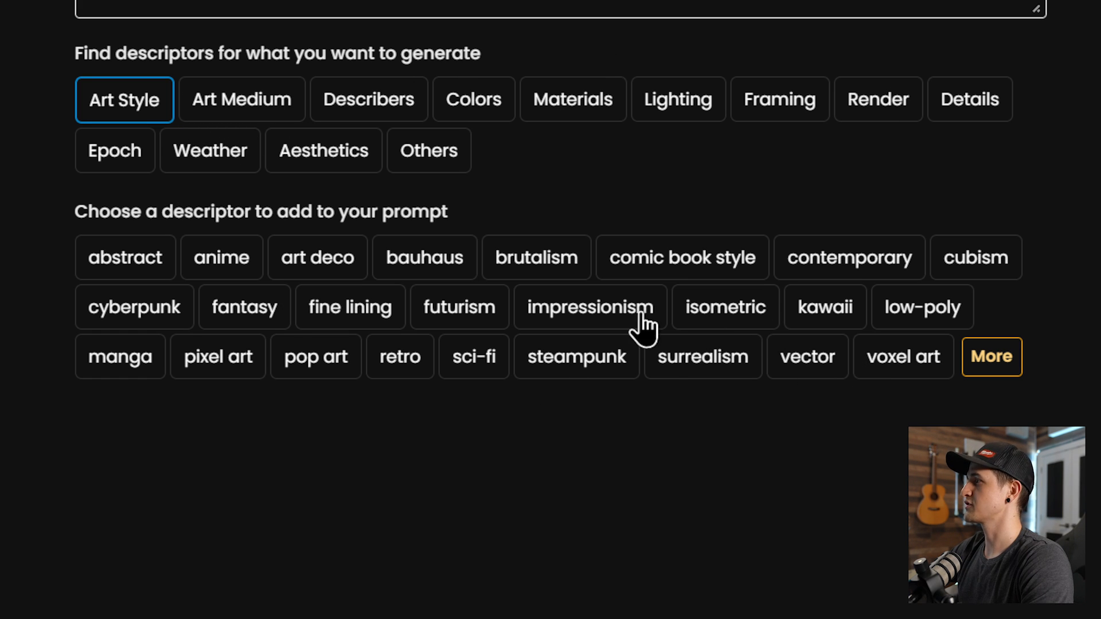
{"action": "mouse_move", "coordinate": [349, 334]}
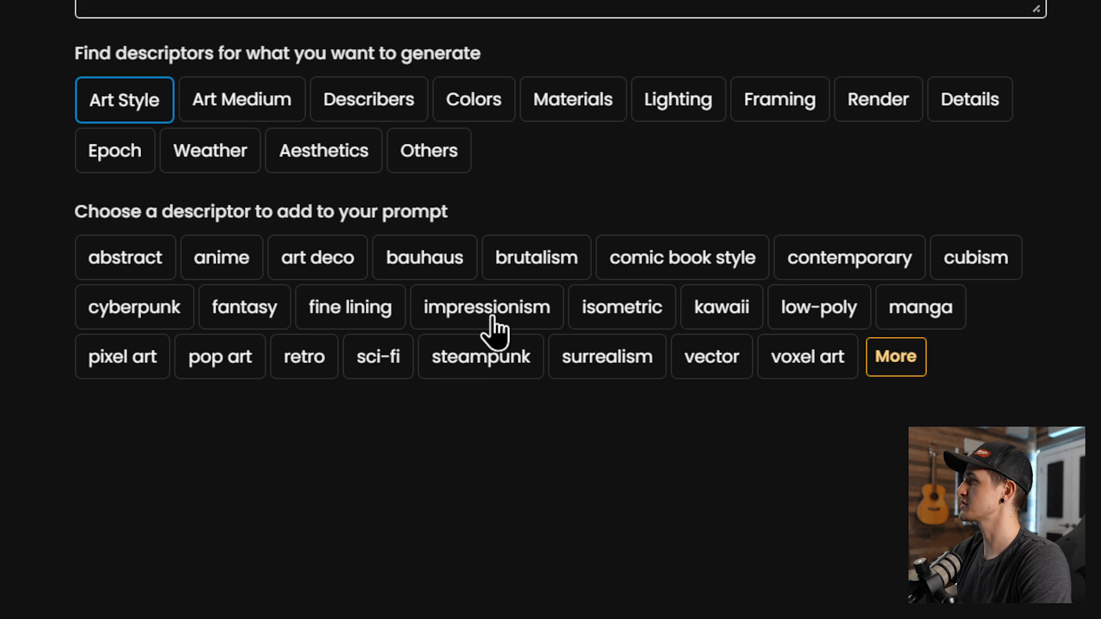
{"action": "left_click", "coordinate": [895, 356]}
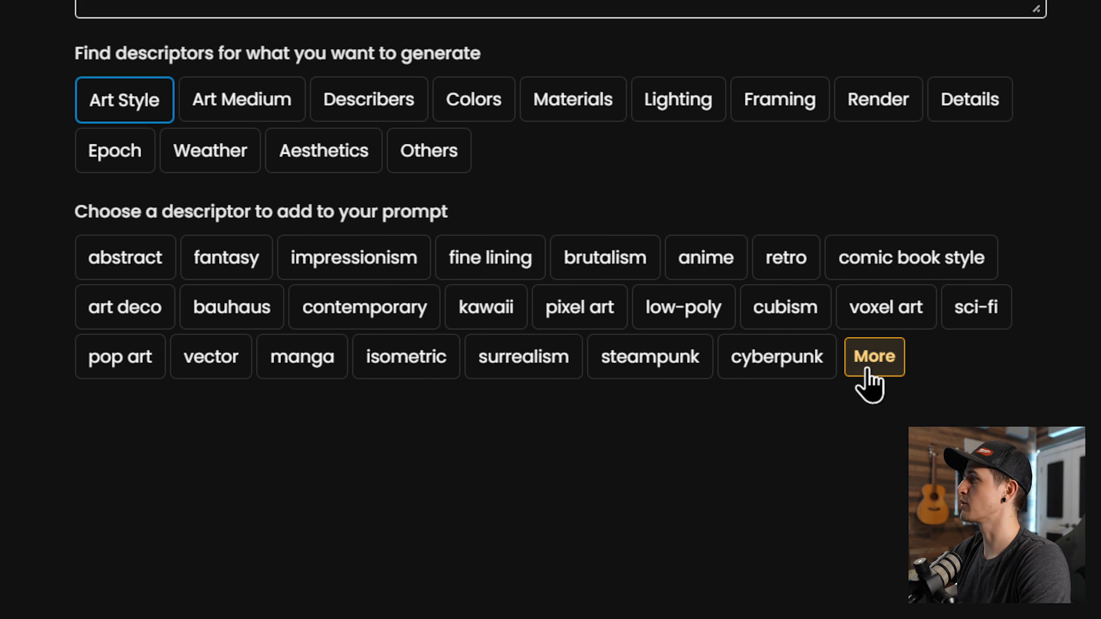
{"action": "left_click", "coordinate": [873, 356]}
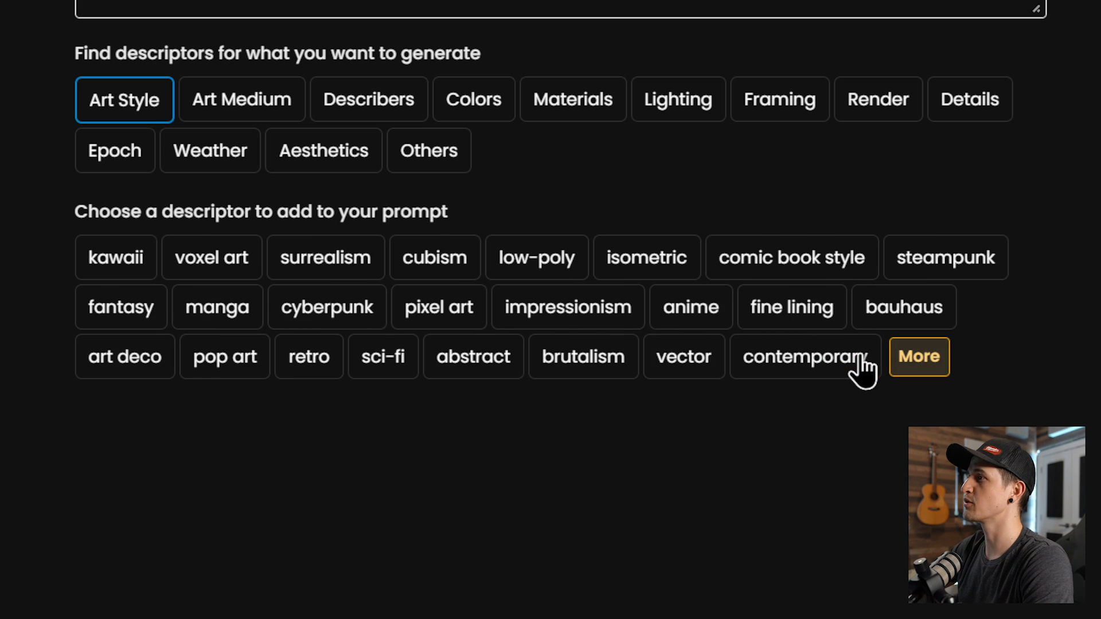
{"action": "mouse_move", "coordinate": [250, 122]}
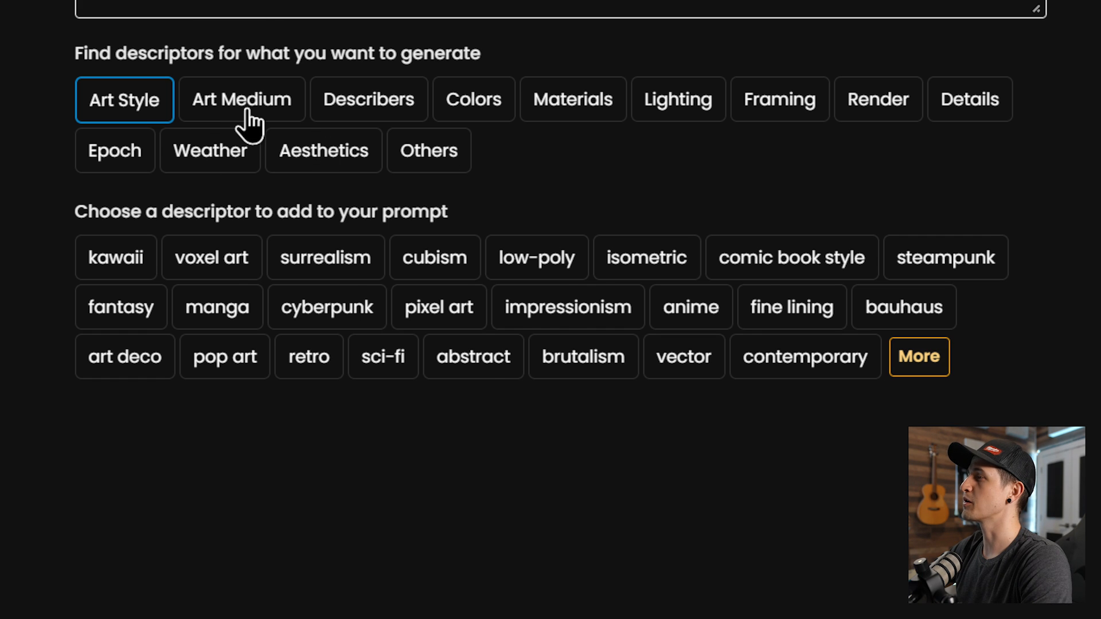
Step: Add 'trending on Artstation' from the Describers suggestions and show the Colors list
{"action": "left_click", "coordinate": [241, 99]}
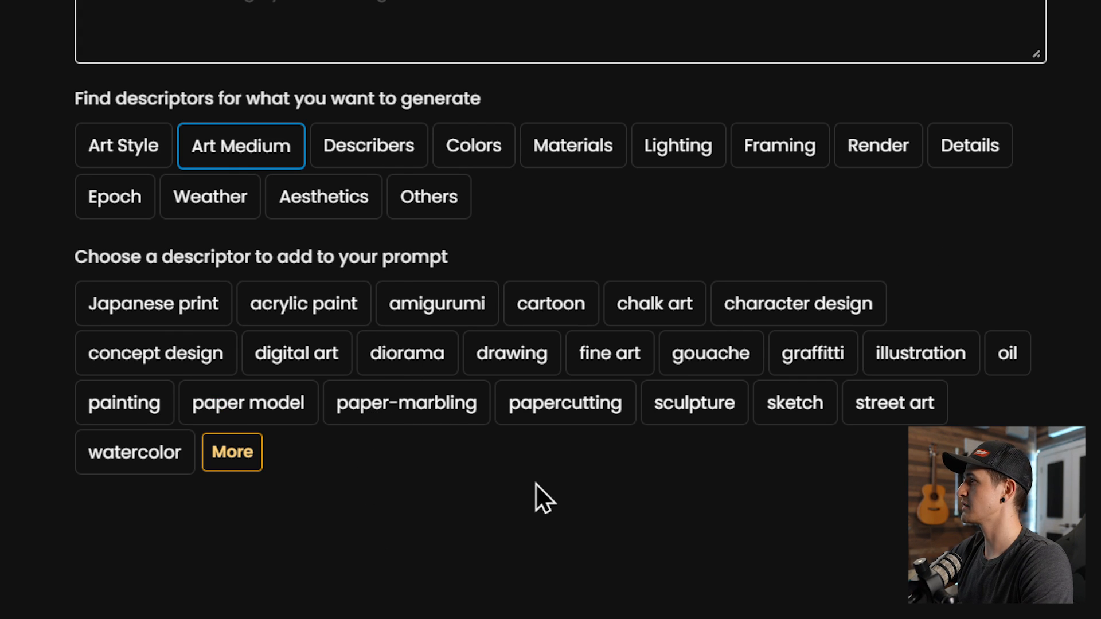
{"action": "left_click", "coordinate": [367, 146]}
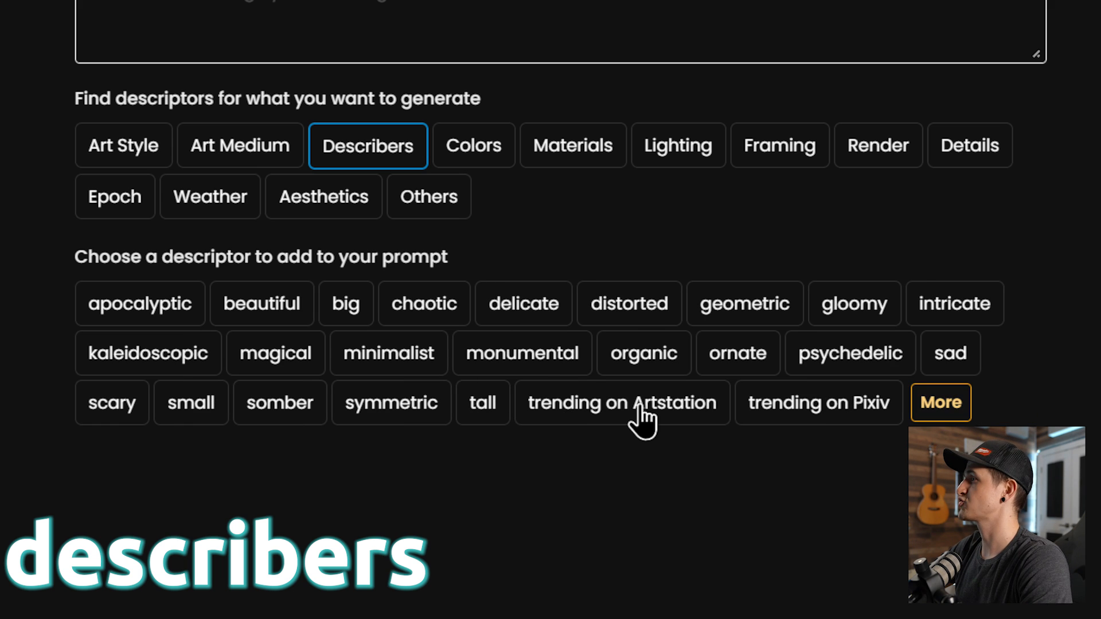
{"action": "left_click", "coordinate": [621, 402]}
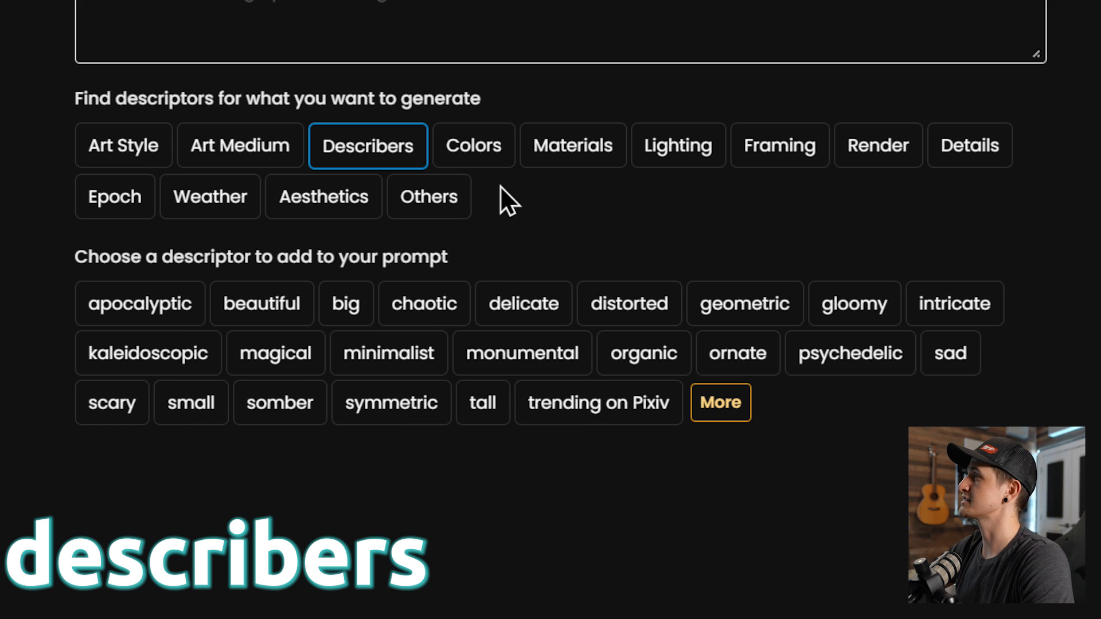
{"action": "left_click", "coordinate": [473, 145]}
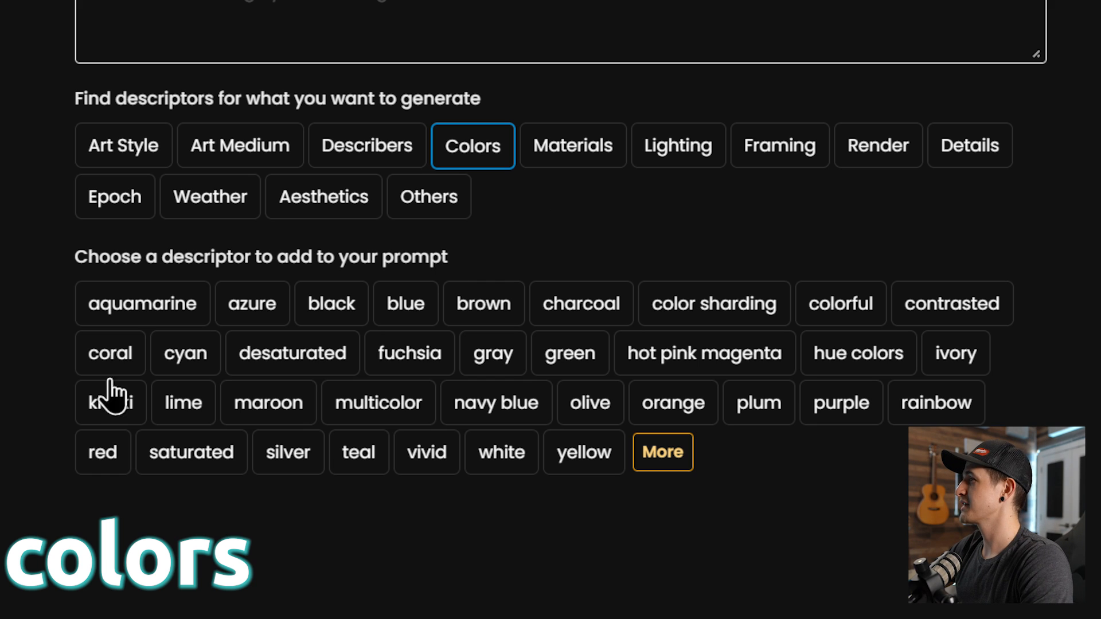
{"action": "mouse_move", "coordinate": [562, 400]}
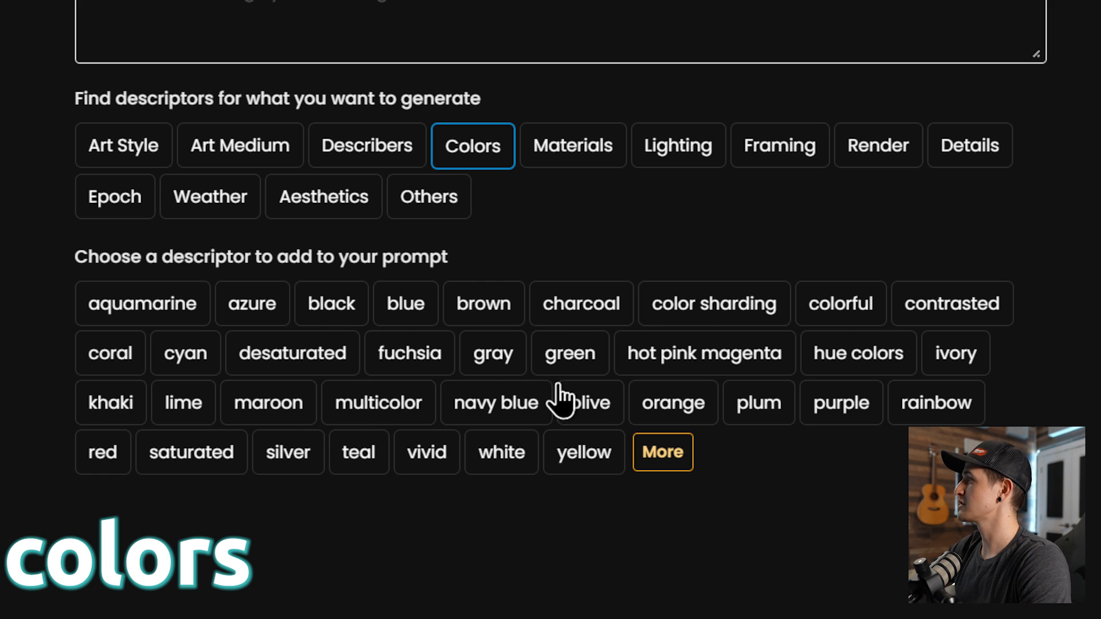
{"action": "mouse_move", "coordinate": [664, 414]}
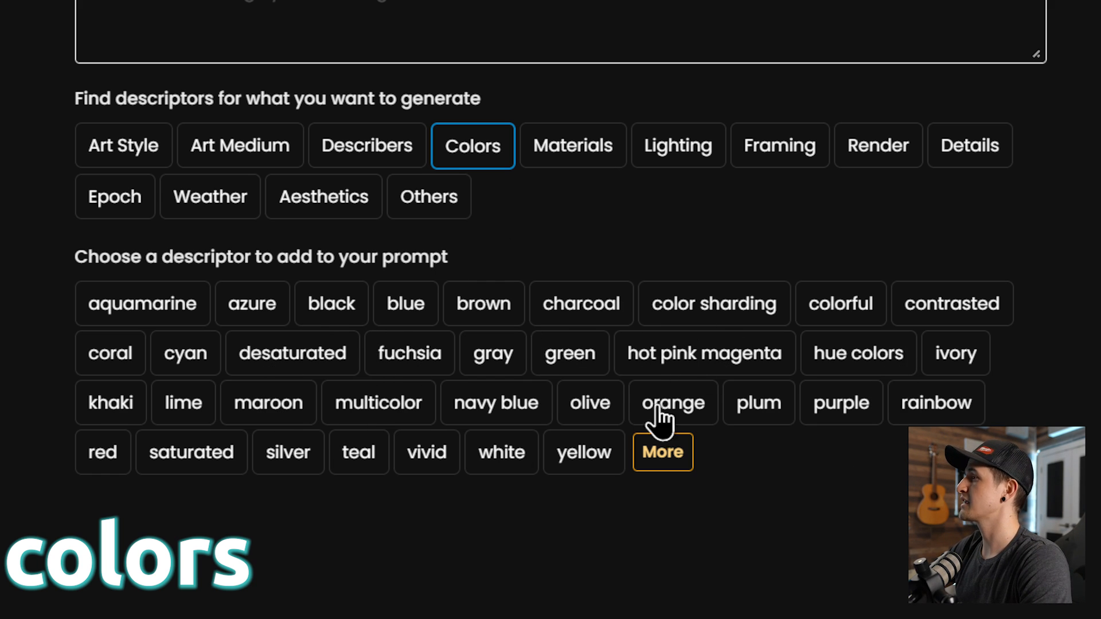
Step: Add metal, titanium, global illumination, full body shot, Unreal Engine rendering and depth of field
{"action": "left_click", "coordinate": [572, 145]}
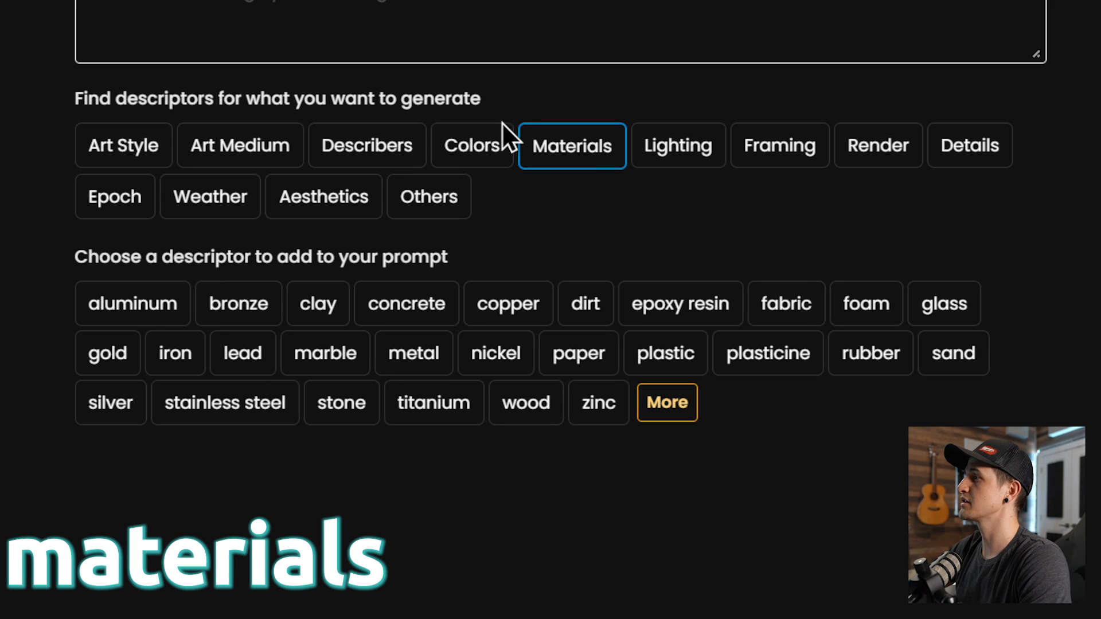
{"action": "mouse_move", "coordinate": [541, 333]}
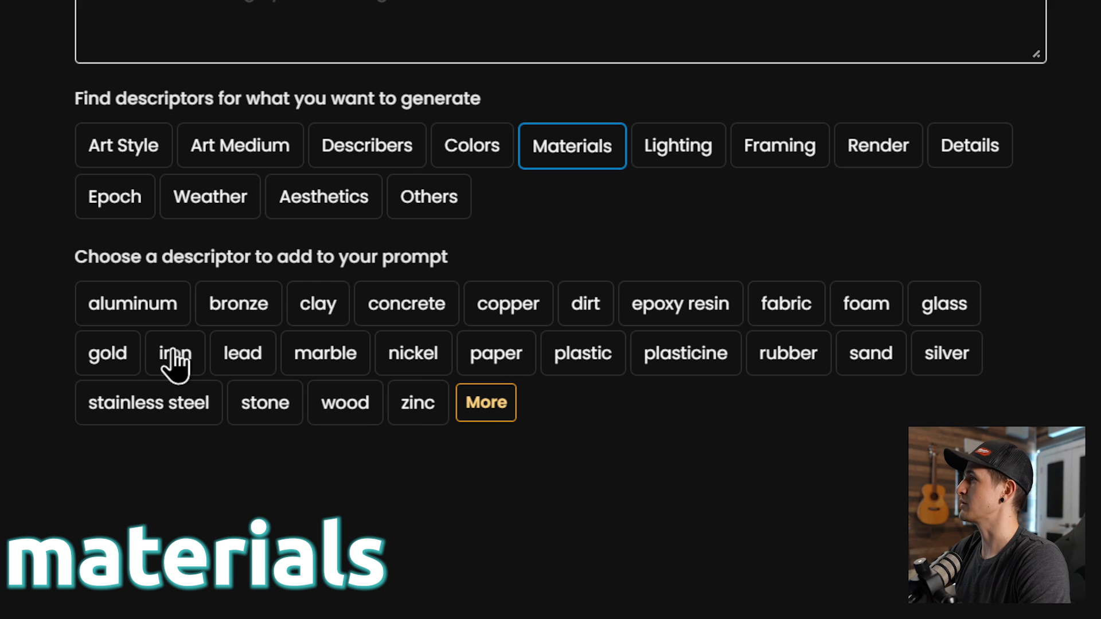
{"action": "left_click", "coordinate": [676, 145]}
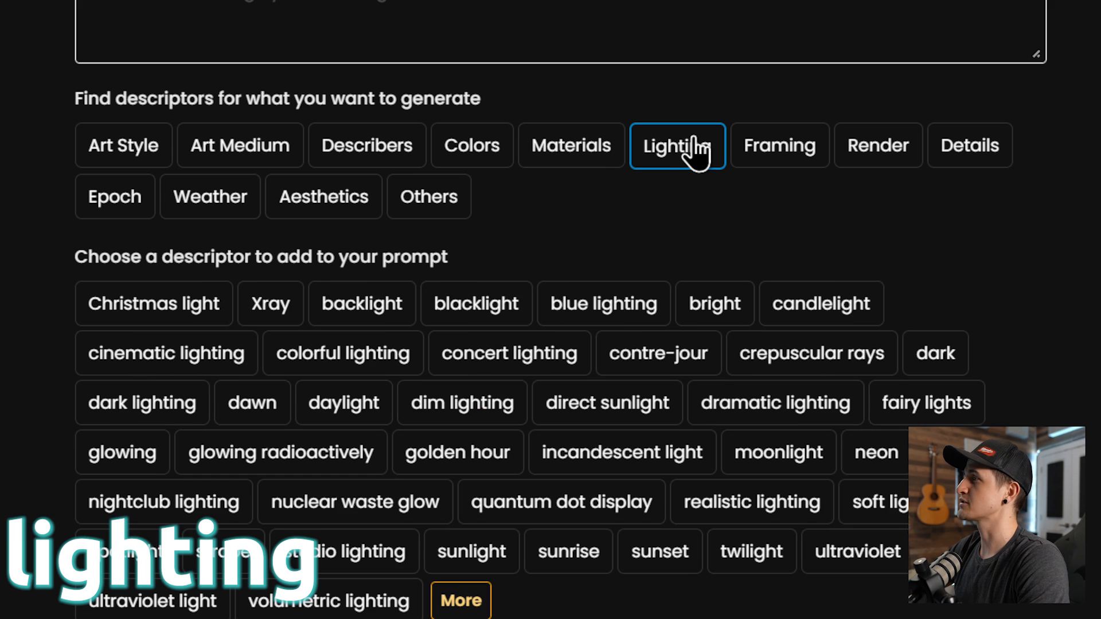
{"action": "mouse_move", "coordinate": [460, 600]}
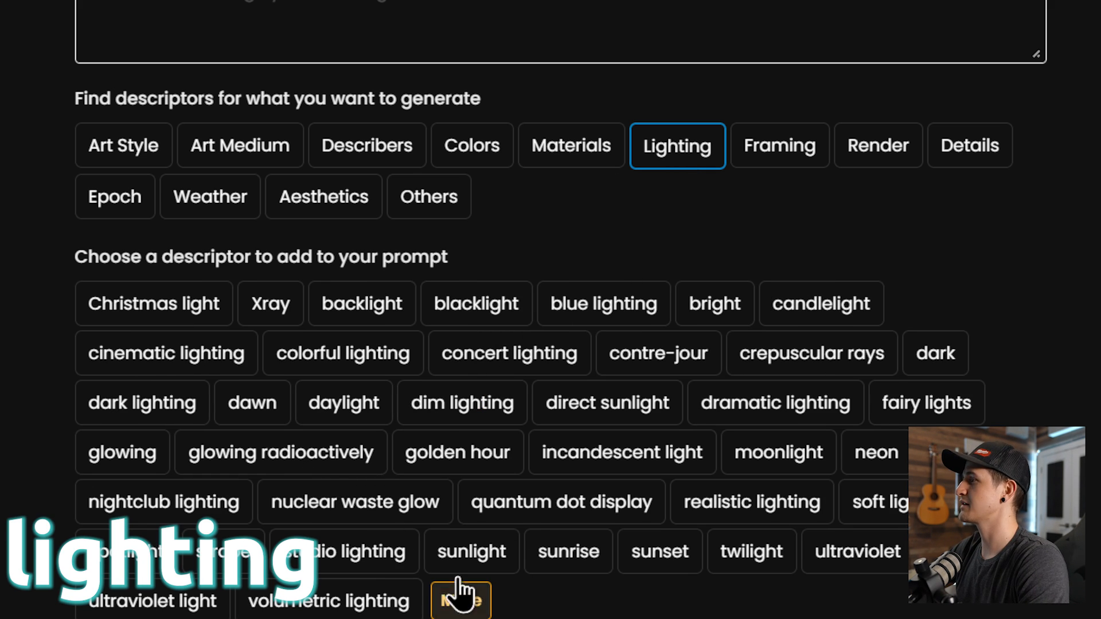
{"action": "mouse_move", "coordinate": [623, 577]}
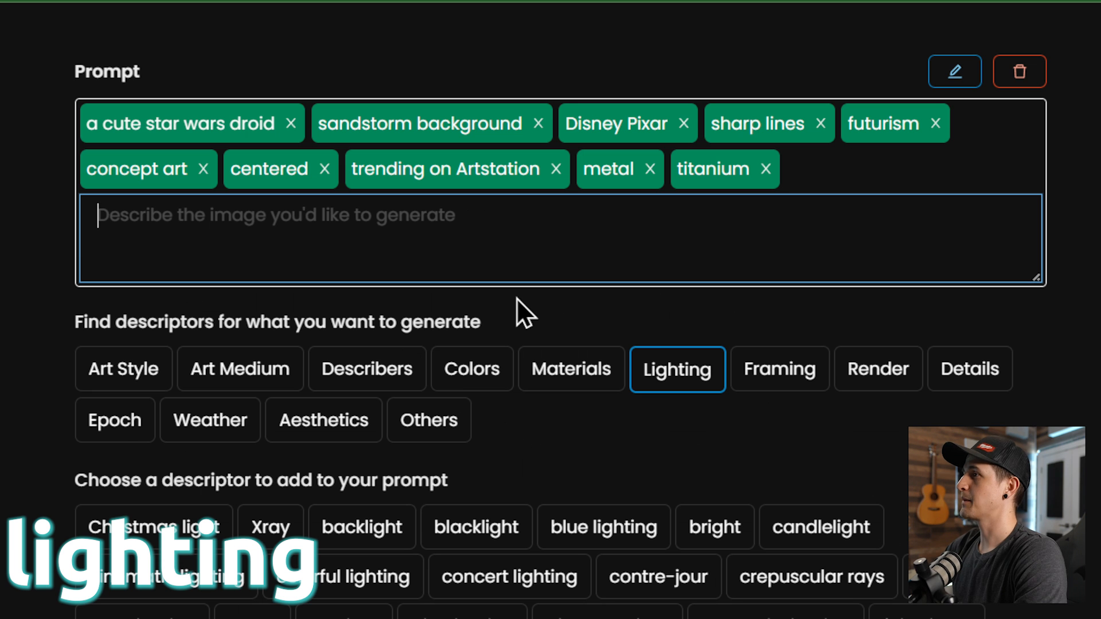
{"action": "scroll", "scroll_direction": "down", "scroll_amount": 3}
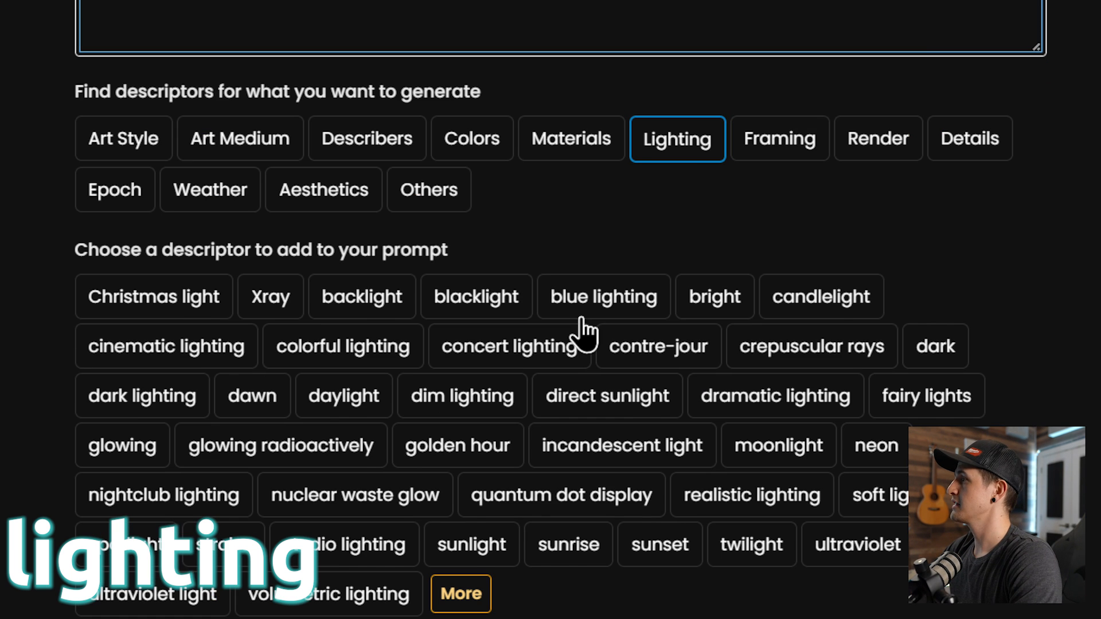
{"action": "scroll", "scroll_direction": "down", "scroll_amount": 3}
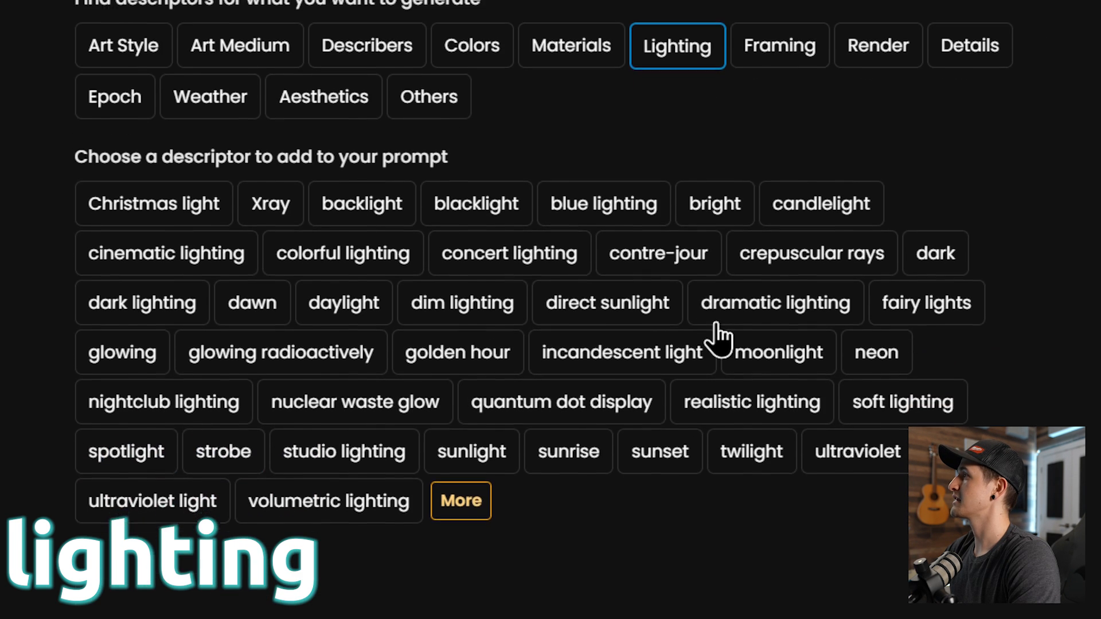
{"action": "left_click", "coordinate": [778, 45]}
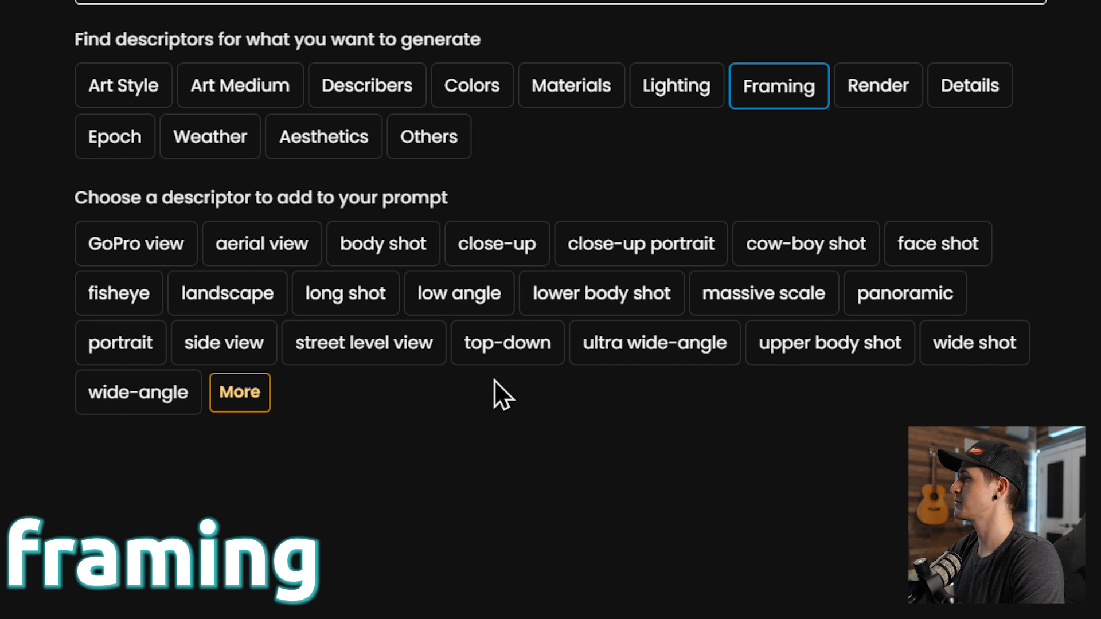
{"action": "left_click", "coordinate": [877, 85]}
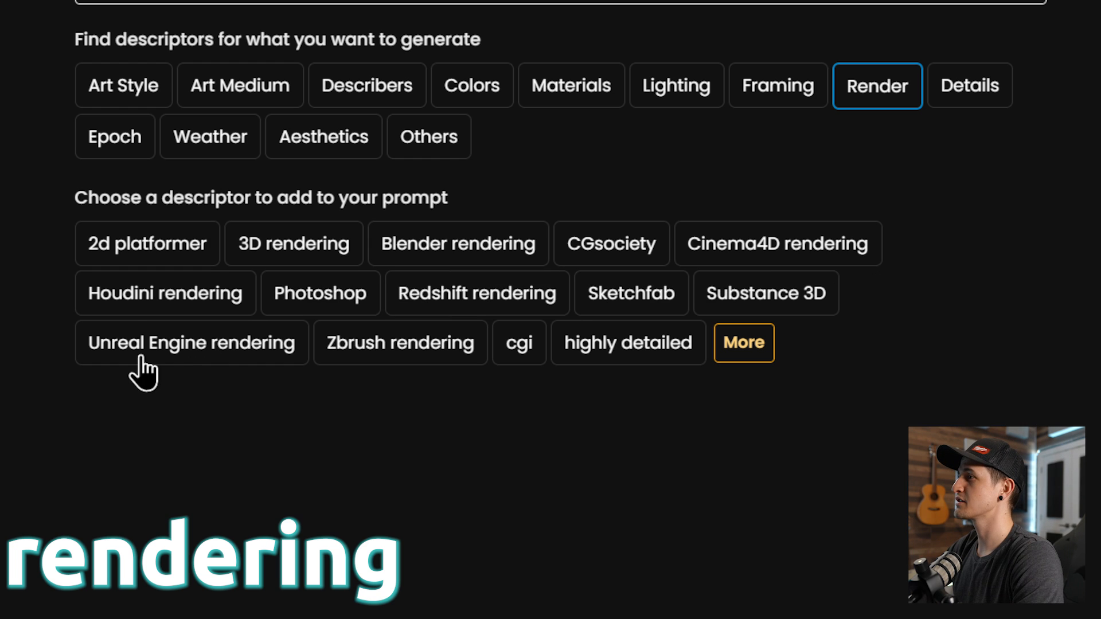
{"action": "left_click", "coordinate": [969, 85]}
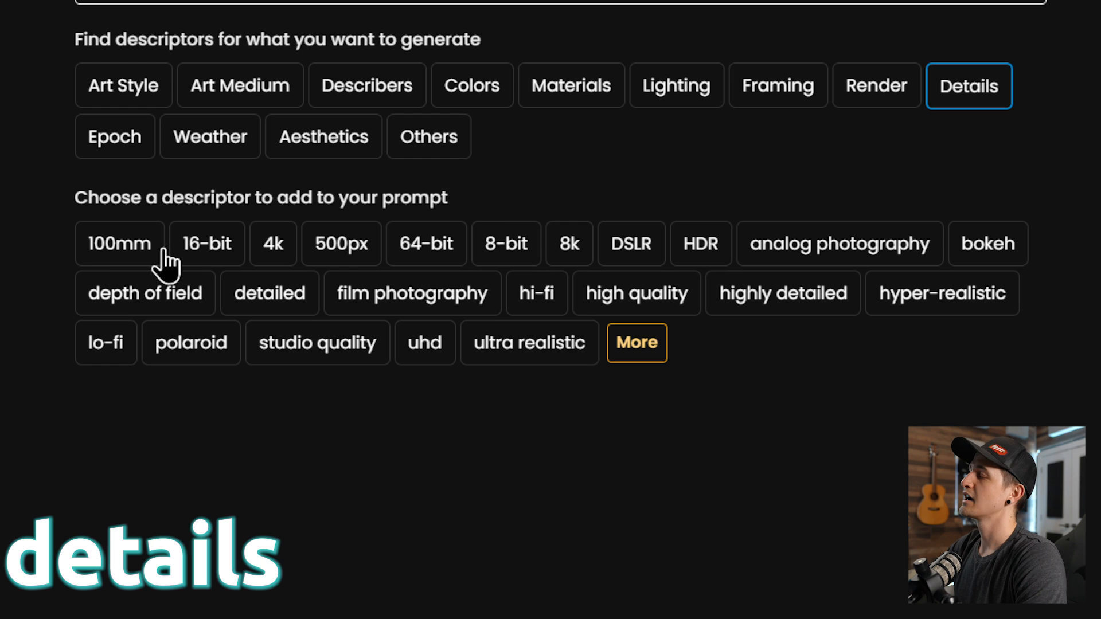
{"action": "mouse_move", "coordinate": [416, 175]}
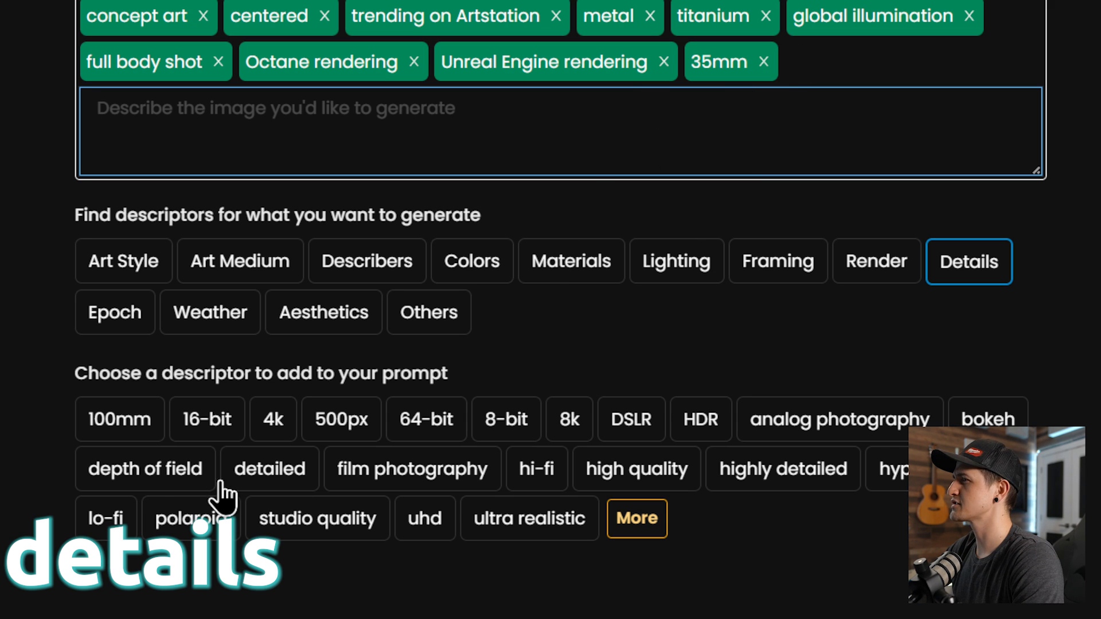
{"action": "left_click", "coordinate": [146, 469]}
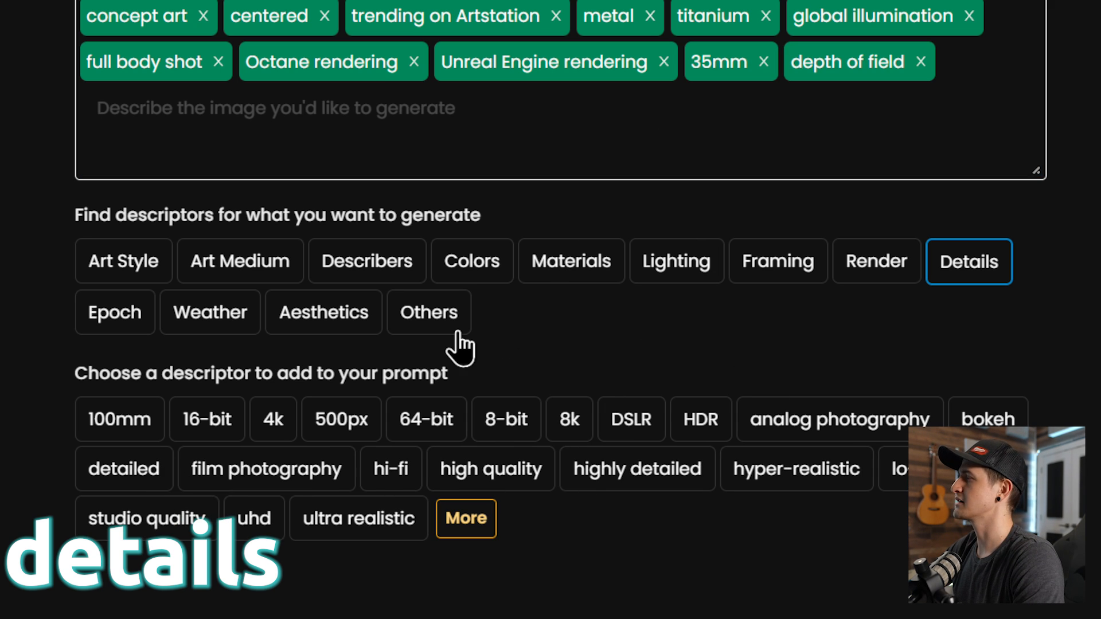
{"action": "mouse_move", "coordinate": [112, 334]}
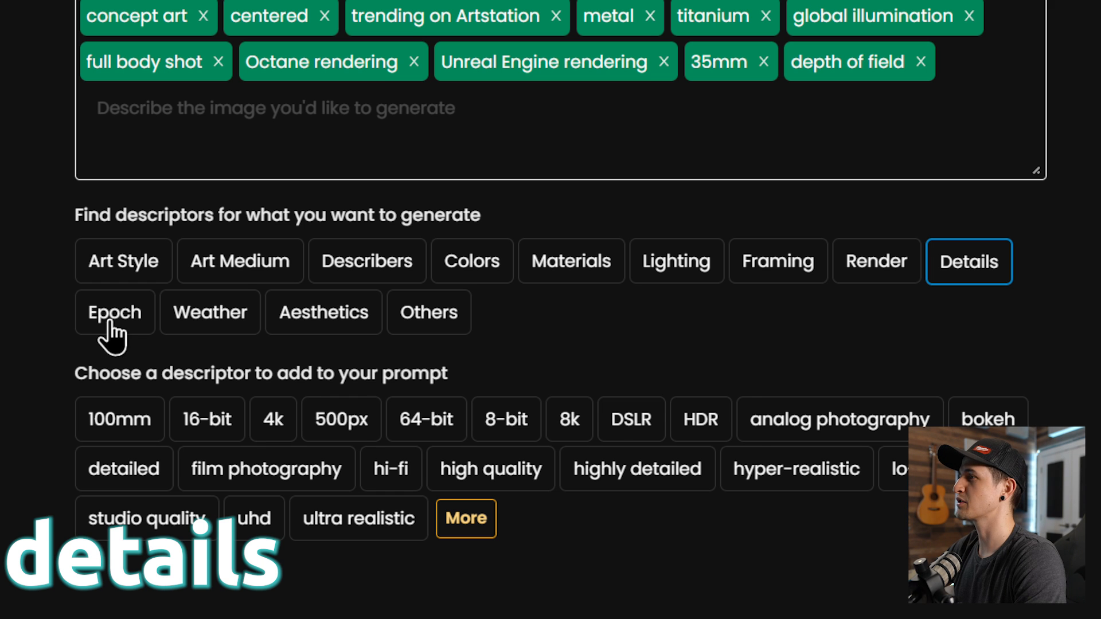
{"action": "left_click", "coordinate": [114, 313]}
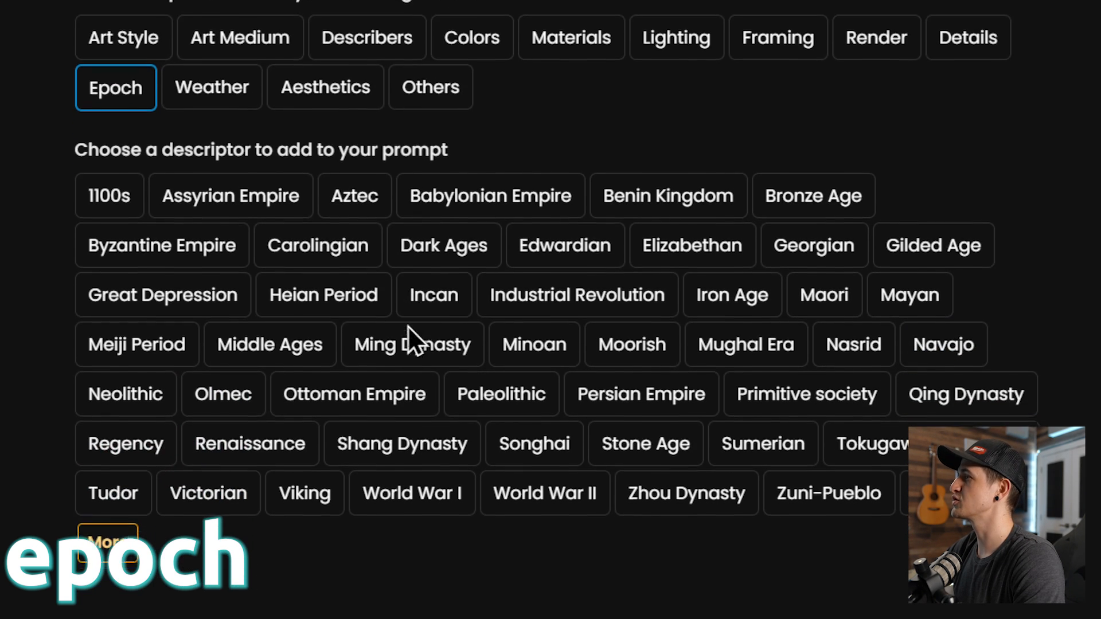
Step: Page through Aesthetics suggestions and view game-asset descriptors like sprite sheet under Others
{"action": "scroll", "scroll_direction": "down", "scroll_amount": 3}
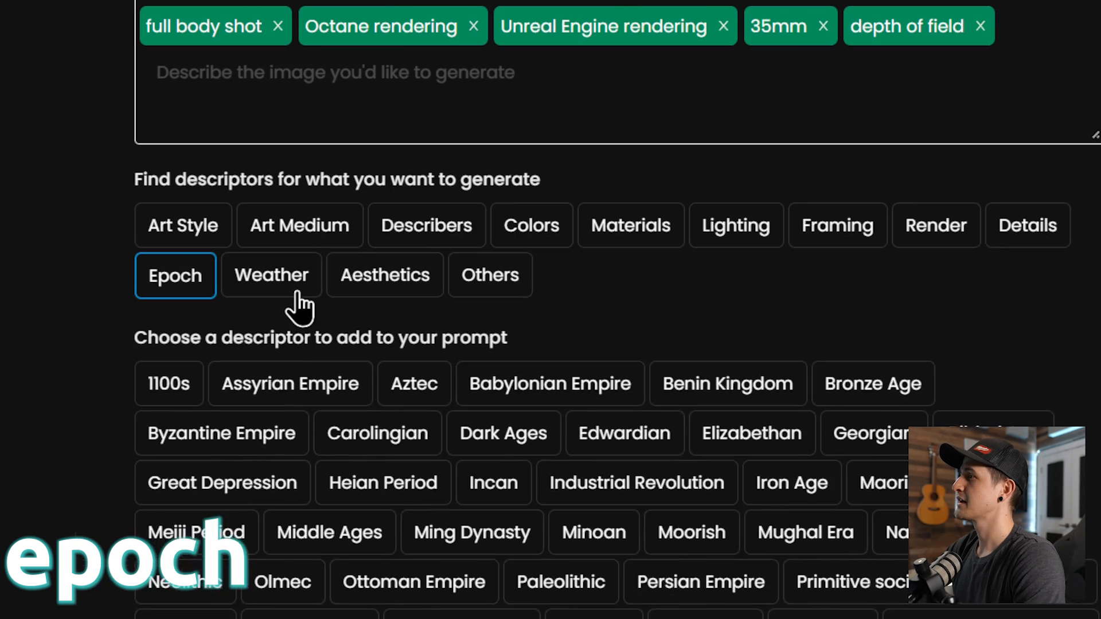
{"action": "left_click", "coordinate": [270, 275]}
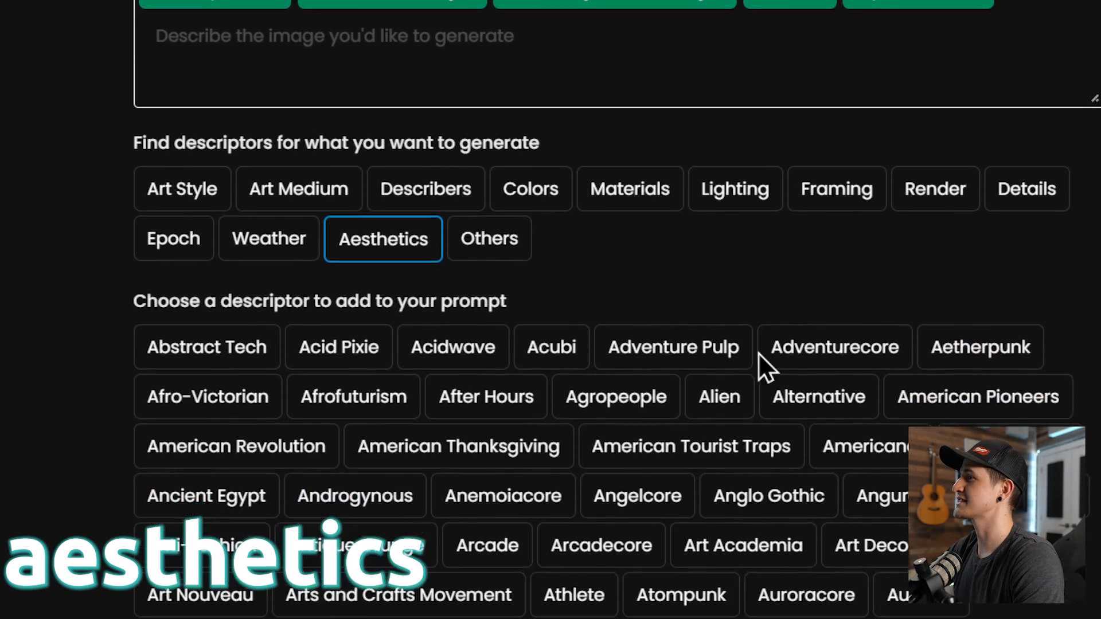
{"action": "scroll", "scroll_direction": "down", "scroll_amount": 3}
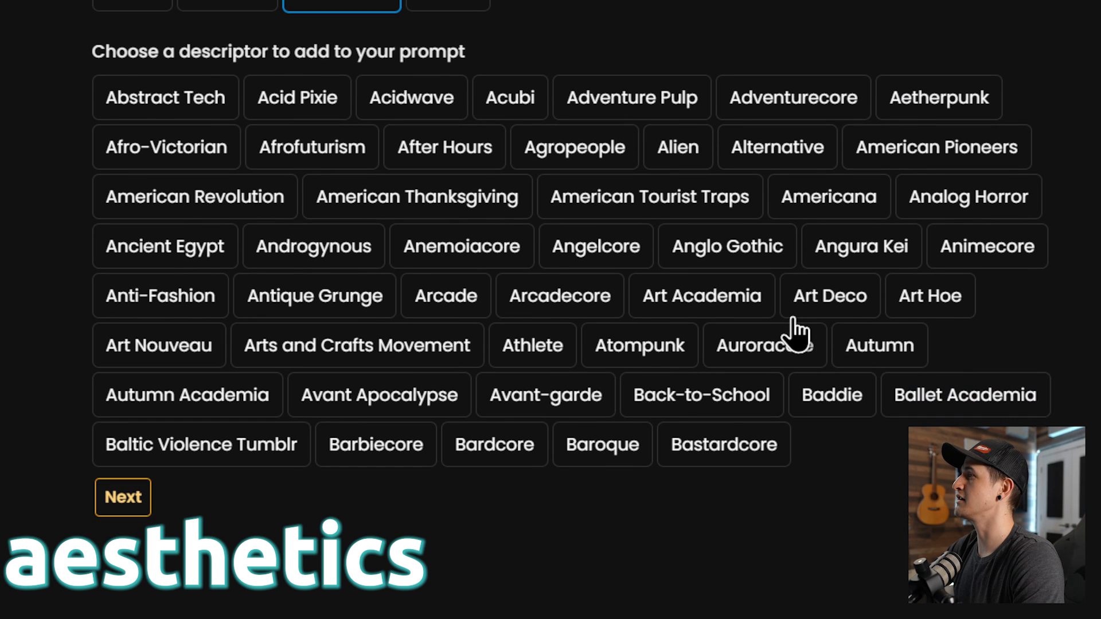
{"action": "left_click", "coordinate": [123, 497]}
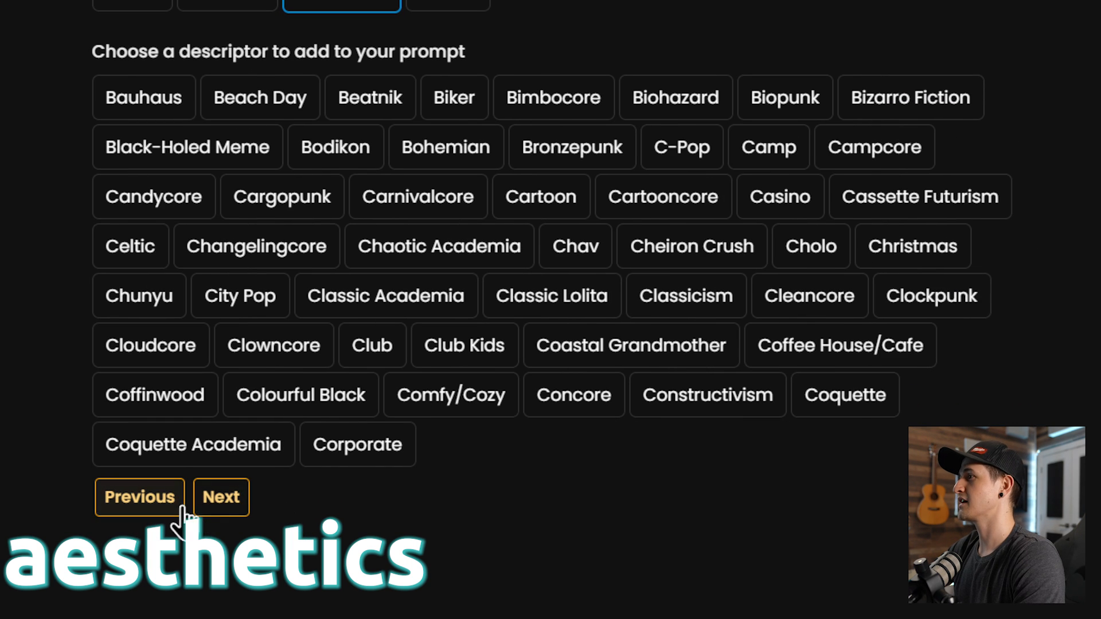
{"action": "left_click", "coordinate": [219, 497]}
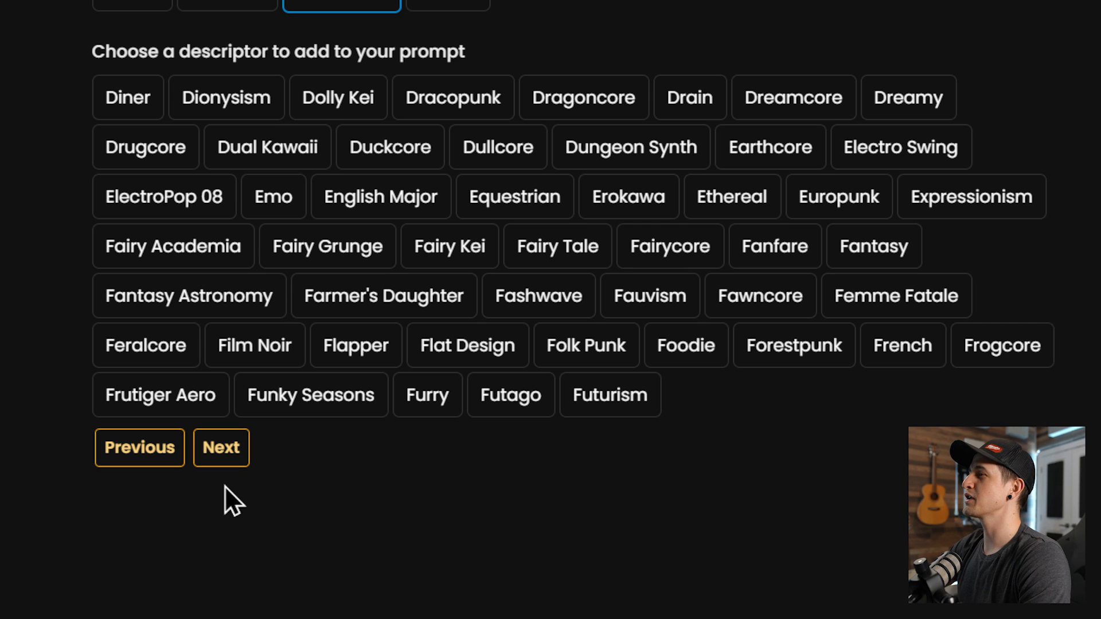
{"action": "mouse_move", "coordinate": [368, 379]}
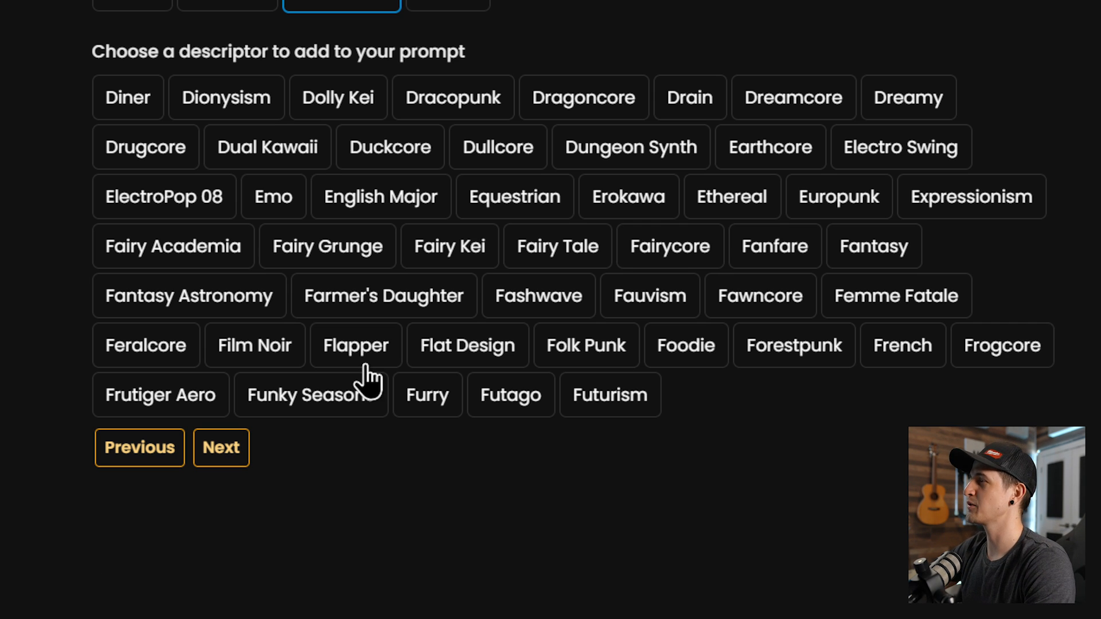
{"action": "mouse_move", "coordinate": [388, 402]}
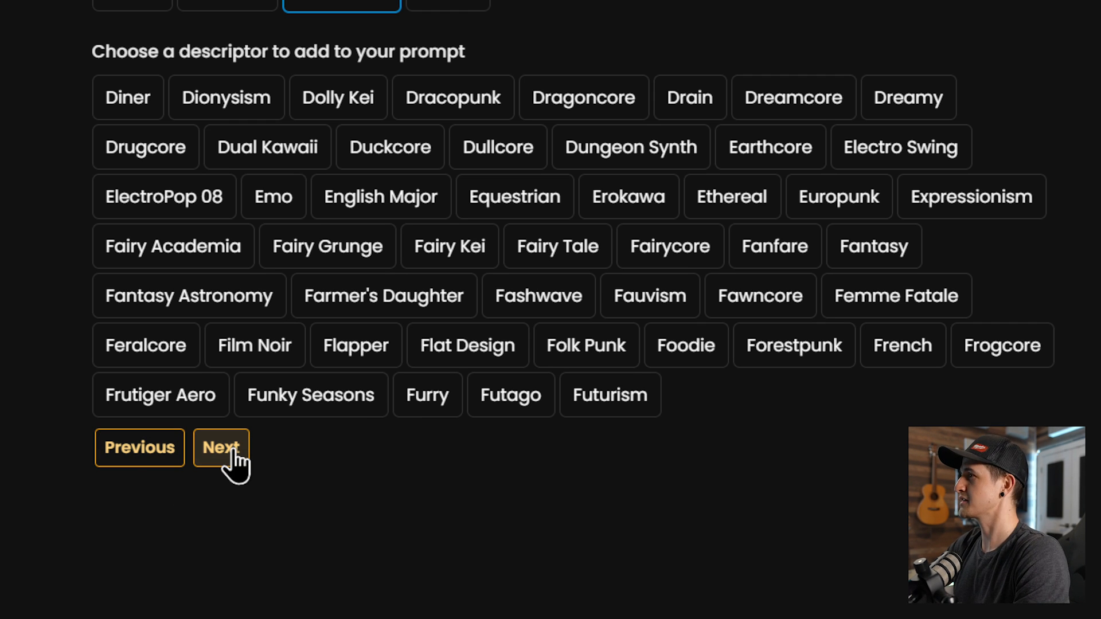
{"action": "left_click", "coordinate": [220, 447]}
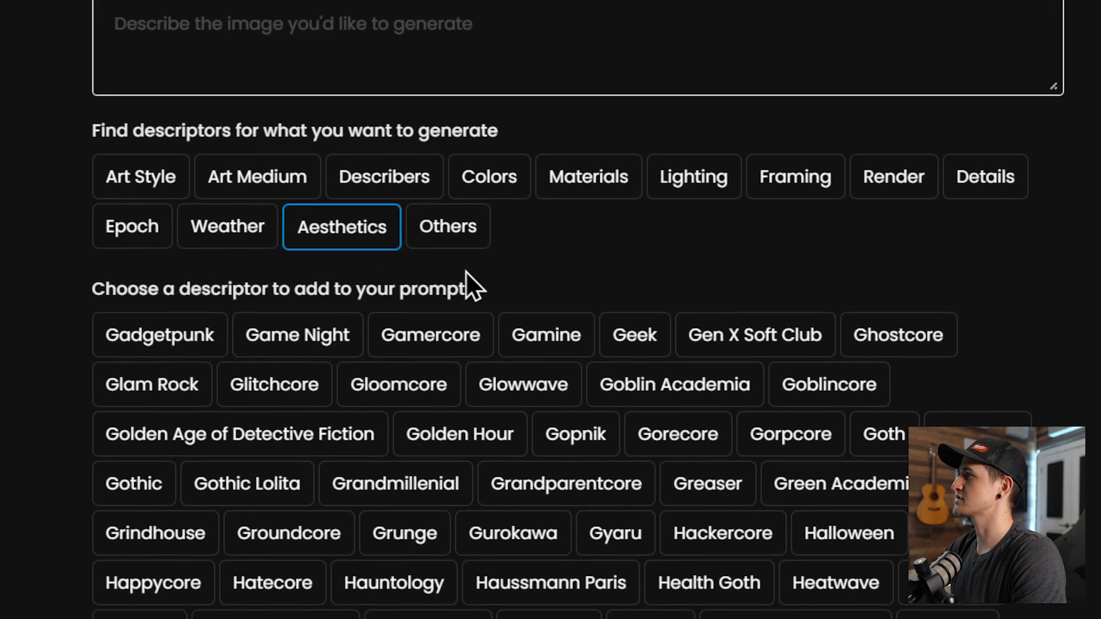
{"action": "left_click", "coordinate": [447, 226]}
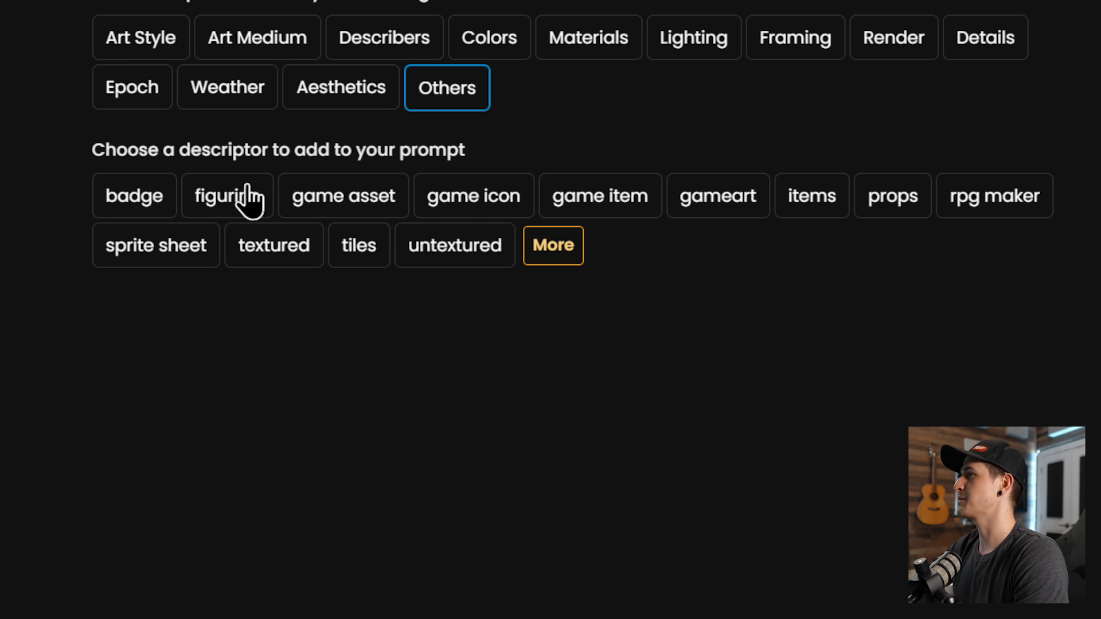
{"action": "mouse_move", "coordinate": [335, 320]}
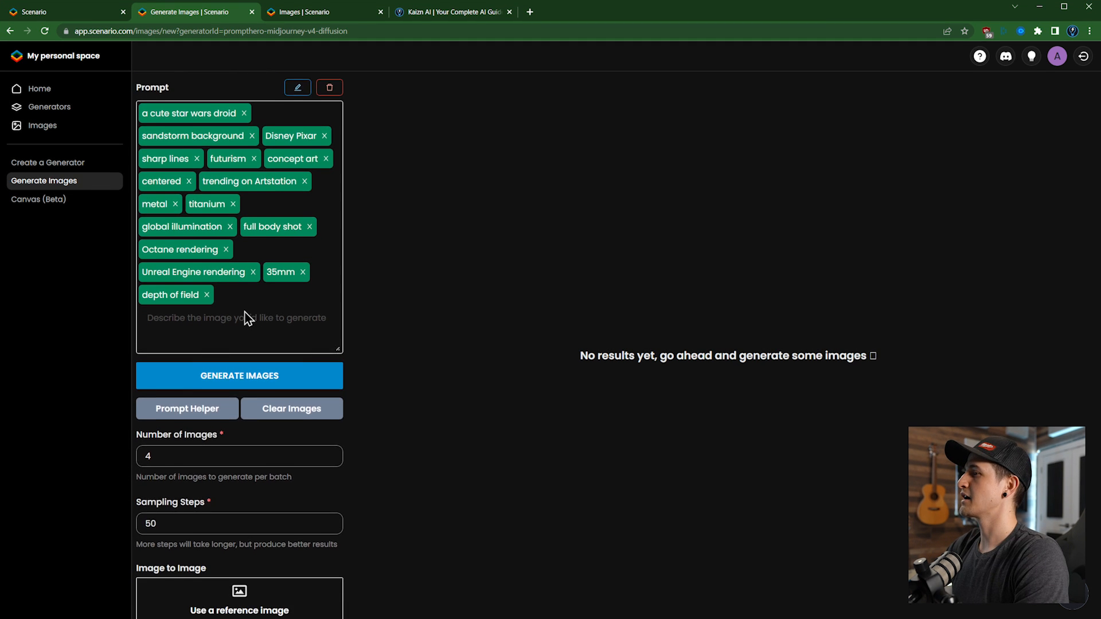
Step: Keep dimensions at 512x512 and enter negative terms like bad anatomy, blurry, extra fingers
{"action": "scroll", "scroll_direction": "down", "scroll_amount": 3}
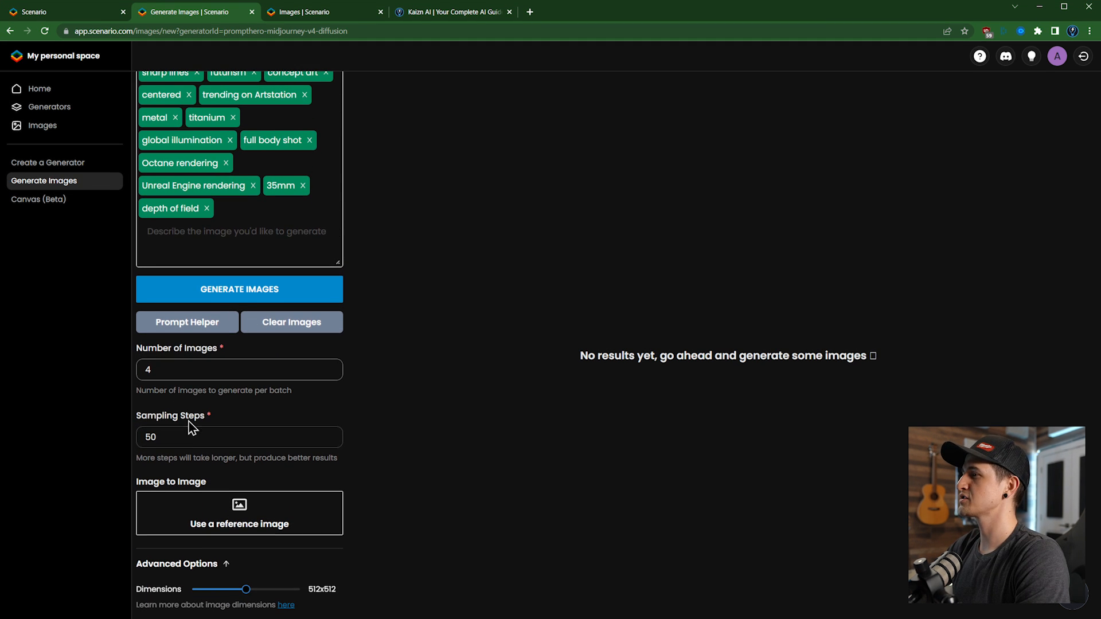
{"action": "scroll", "scroll_direction": "down", "scroll_amount": 3}
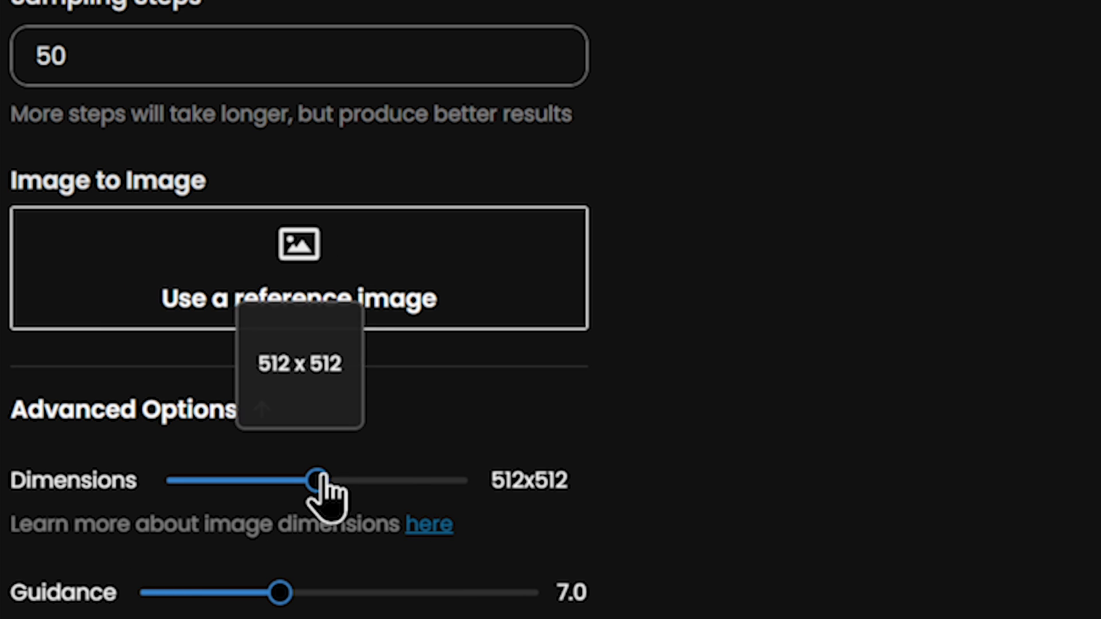
{"action": "left_click_drag", "start_coordinate": [316, 481], "coordinate": [466, 481]}
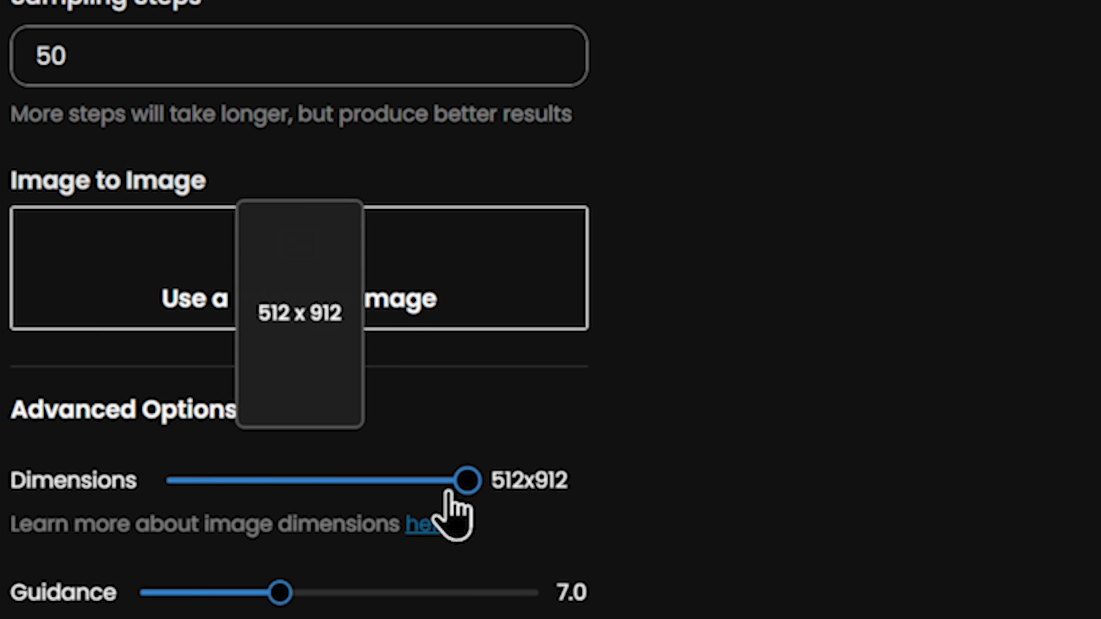
{"action": "left_click_drag", "start_coordinate": [469, 481], "coordinate": [217, 481]}
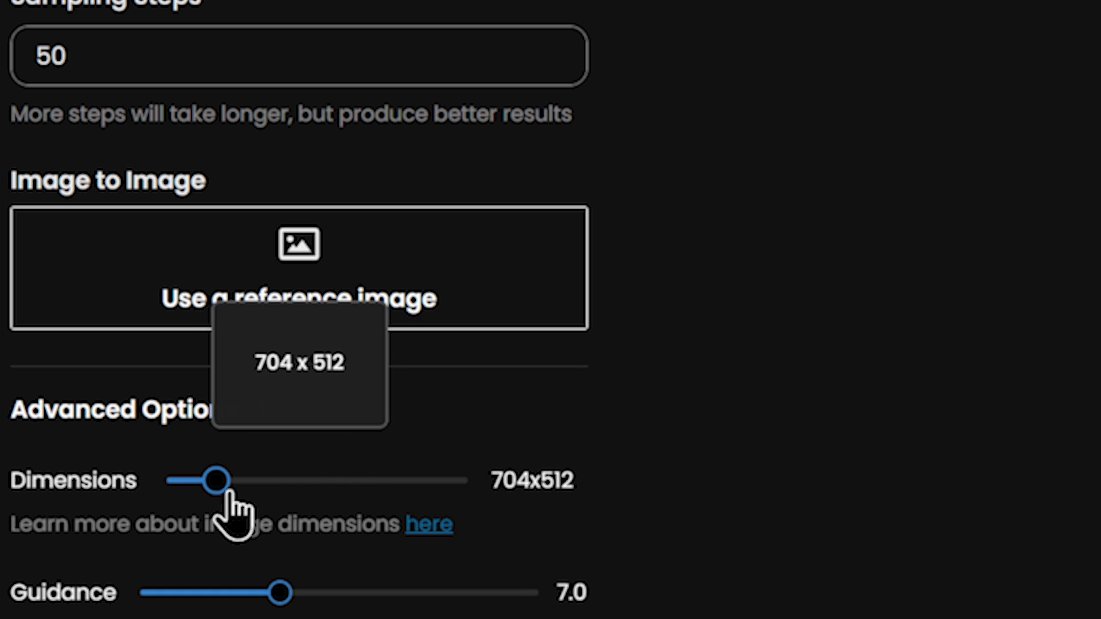
{"action": "left_click_drag", "start_coordinate": [216, 481], "coordinate": [316, 481]}
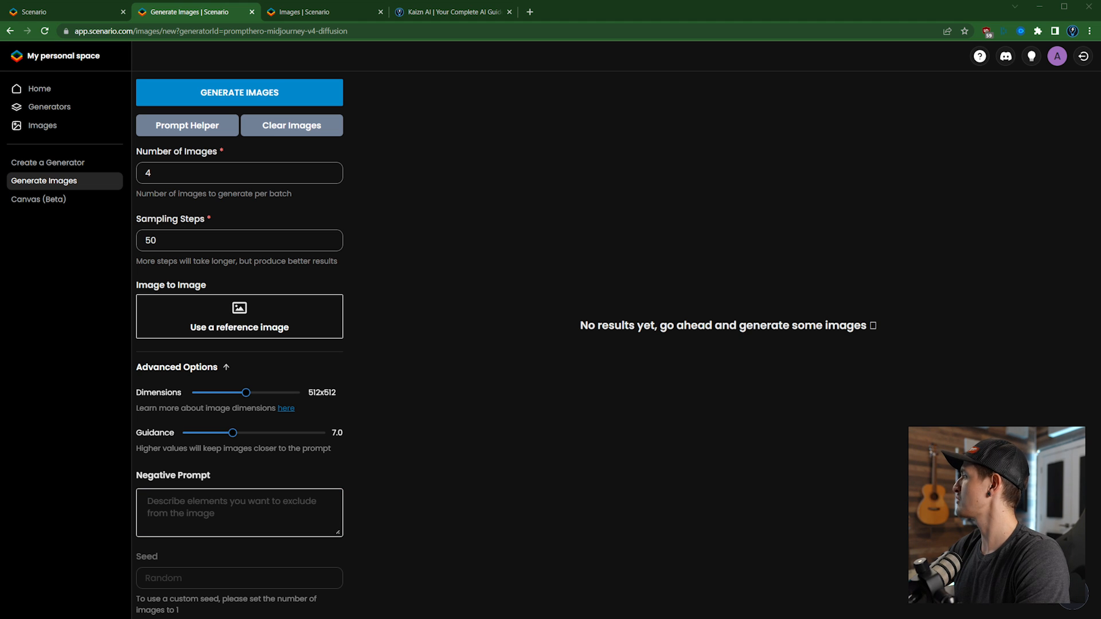
{"action": "type", "text": "fingers, out of frame, poorly drawn feet, poorly drawn hands, poorly lit, poorly rendered, repetitive, unappealing, unbalanced, uncentered"}
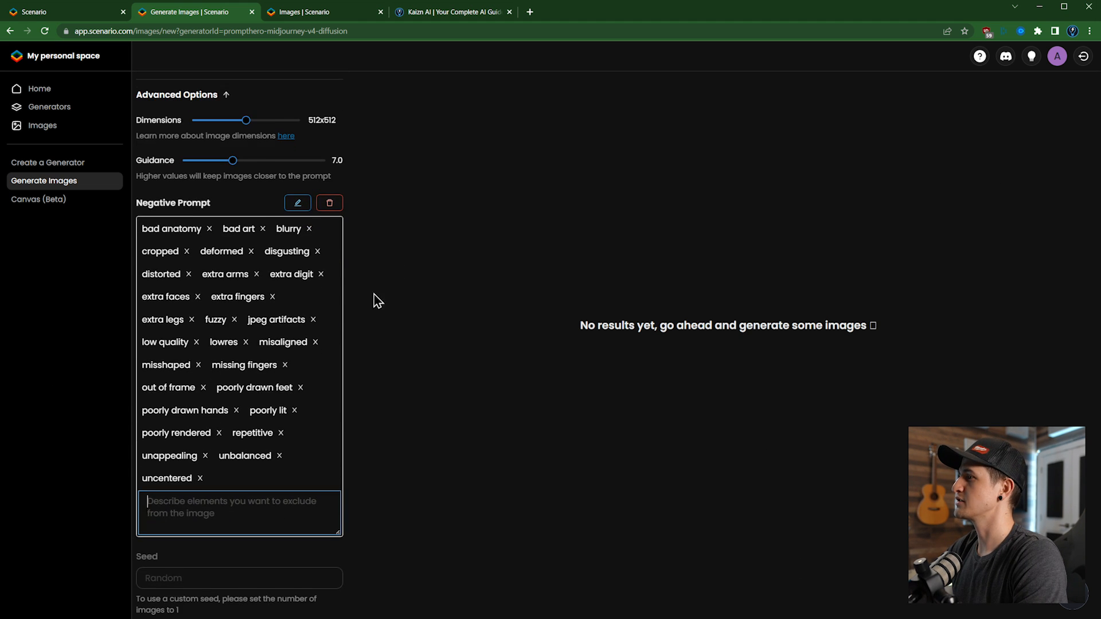
{"action": "mouse_move", "coordinate": [274, 335]}
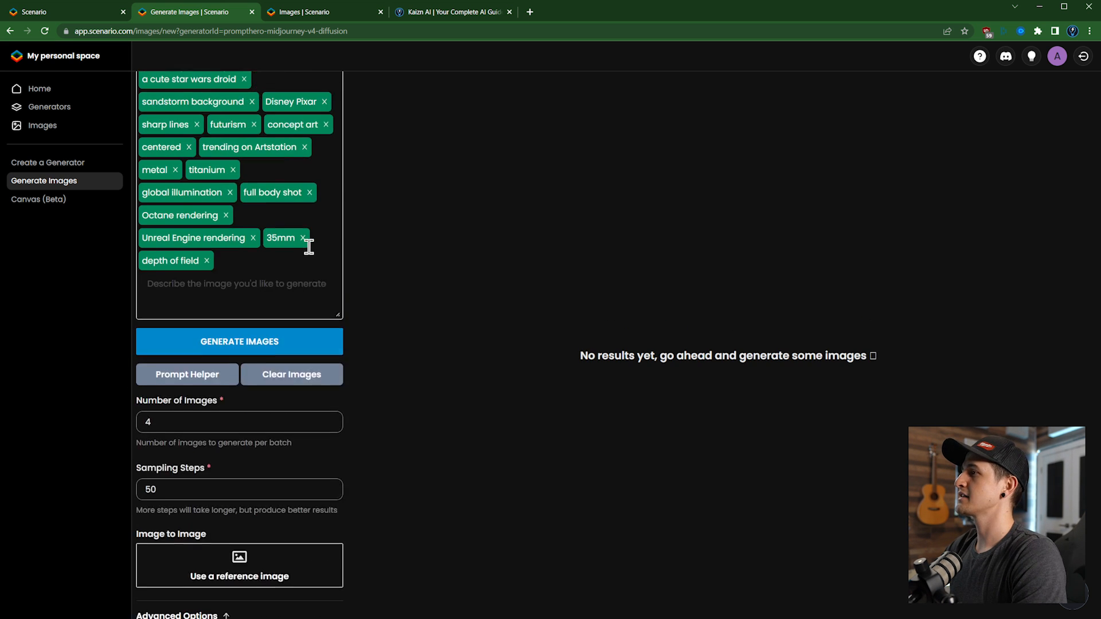
Step: Generate two batches of cute droid images in desert scenes from the droid prompt
{"action": "left_click", "coordinate": [239, 341]}
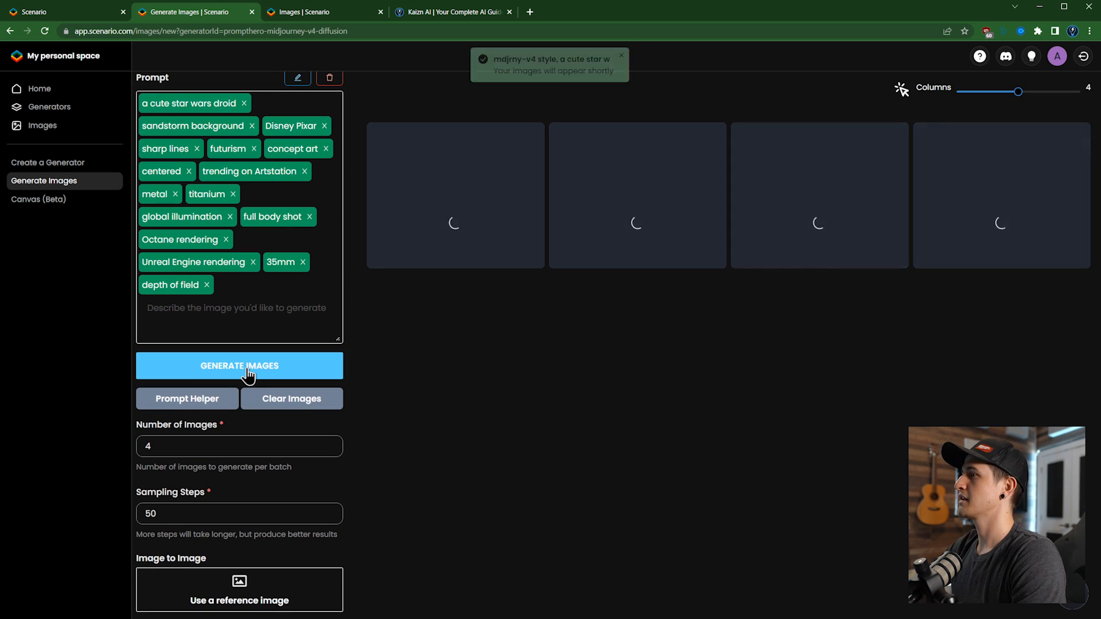
{"action": "left_click", "coordinate": [239, 366]}
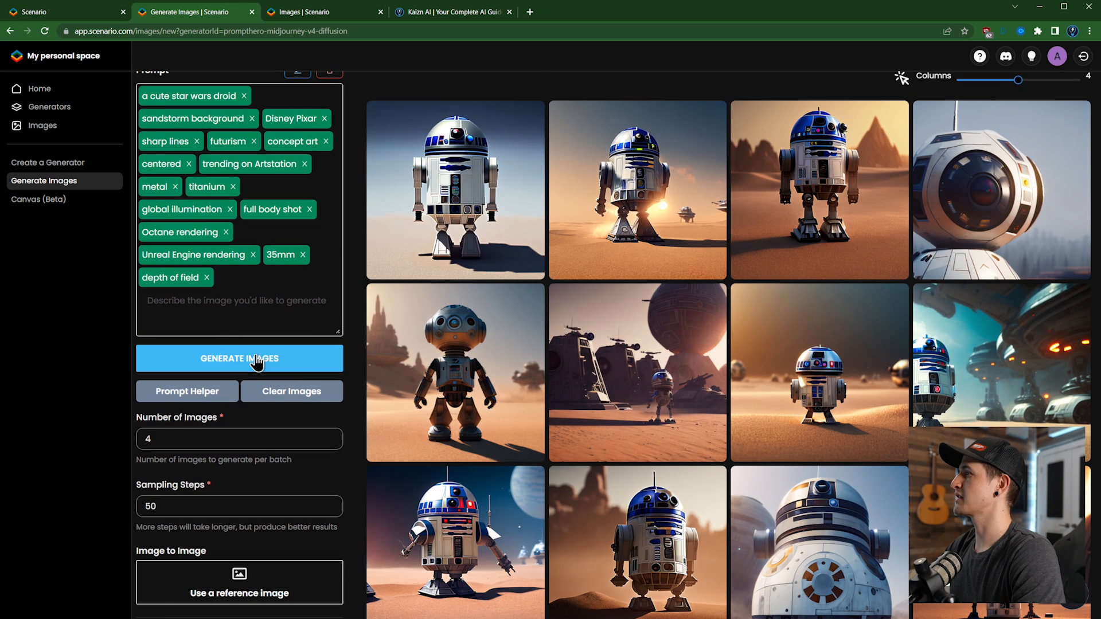
{"action": "scroll", "scroll_direction": "down", "scroll_amount": 3}
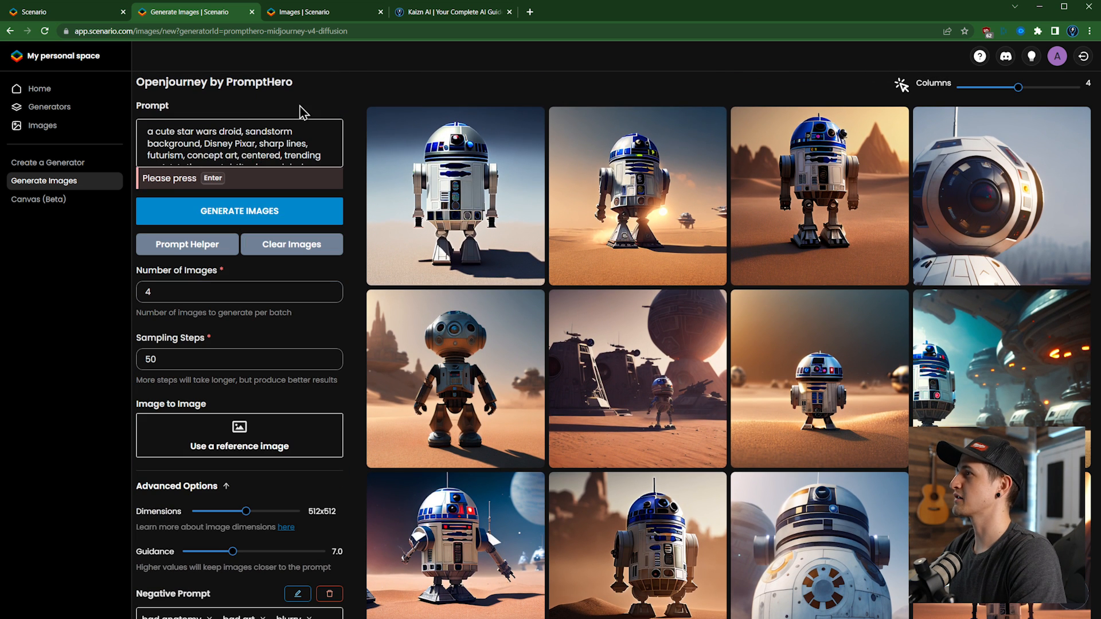
Step: Replace 'droid' with 'robot' in the prompt and generate two batches of robot images
{"action": "double_click", "coordinate": [225, 131]}
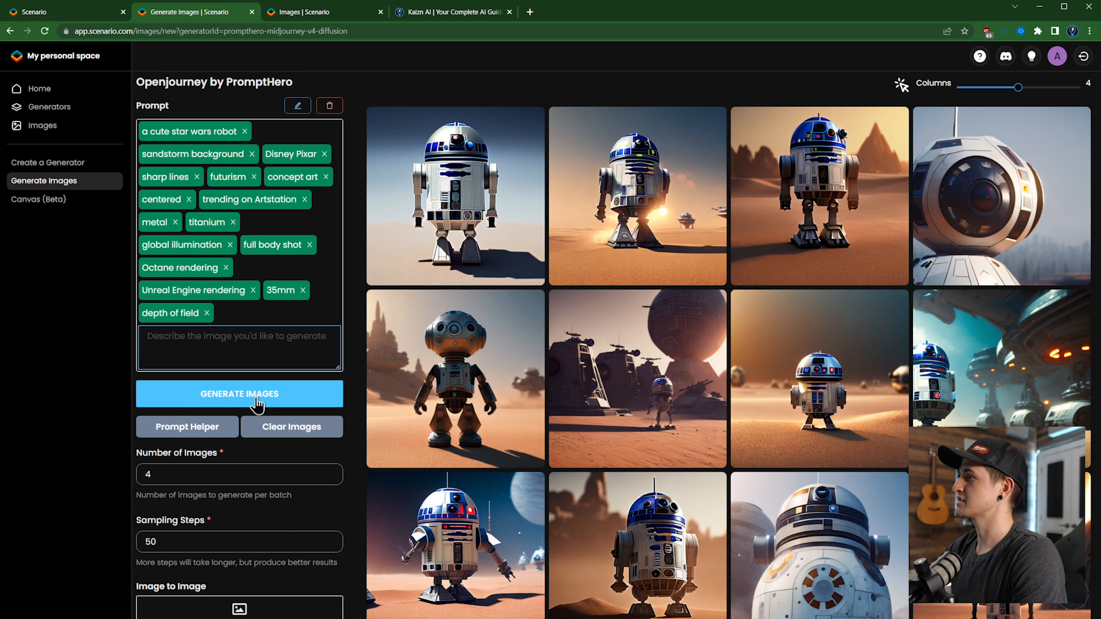
{"action": "left_click", "coordinate": [240, 394]}
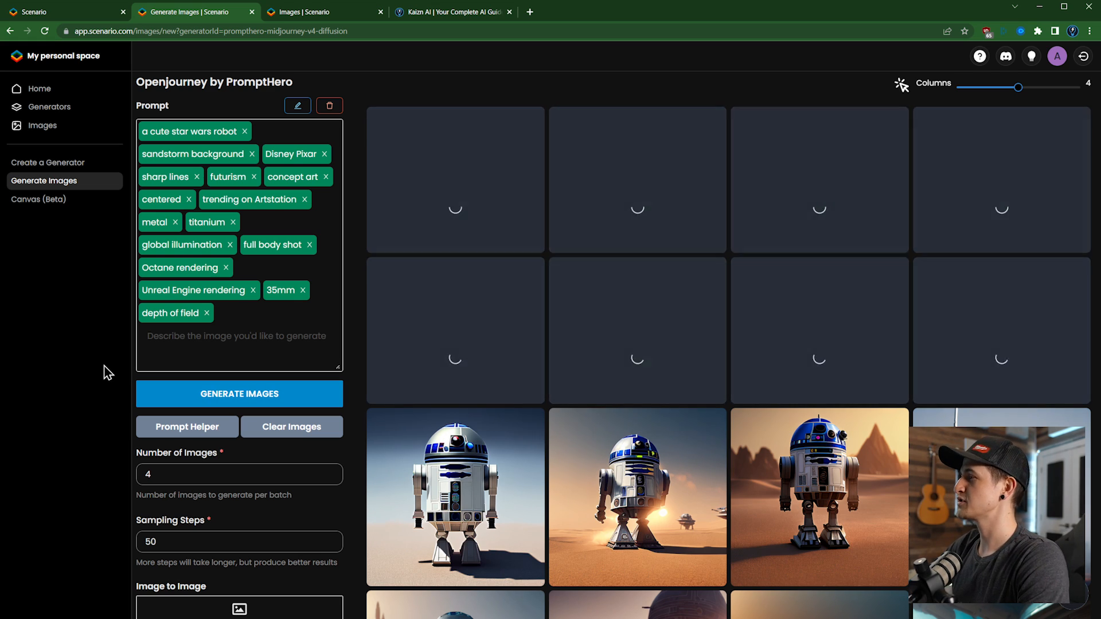
{"action": "left_click", "coordinate": [239, 393]}
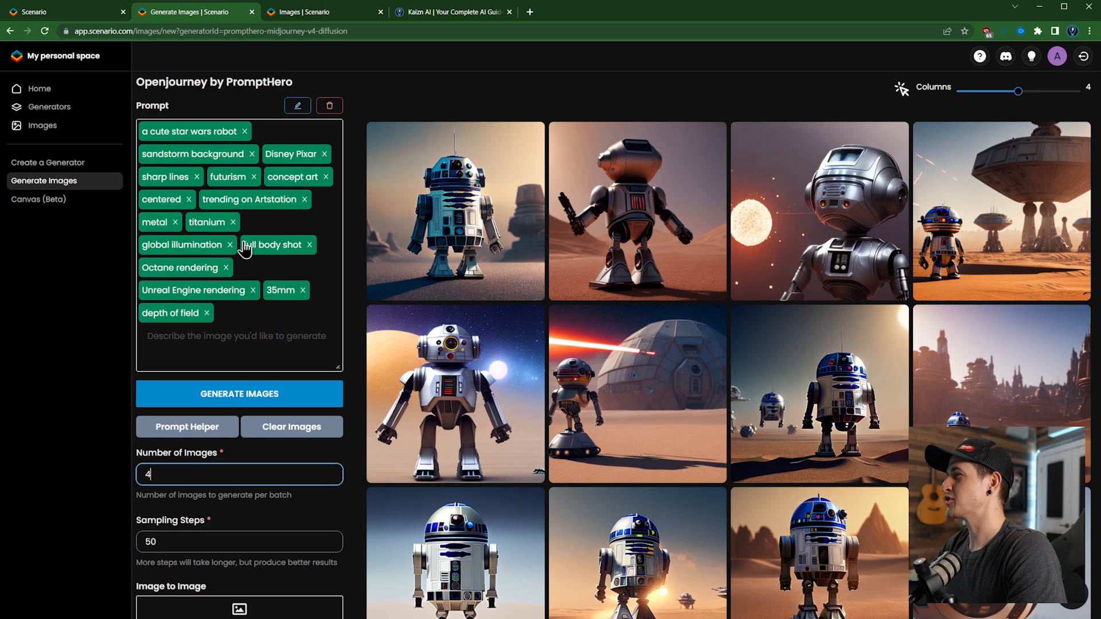
{"action": "mouse_move", "coordinate": [234, 225]}
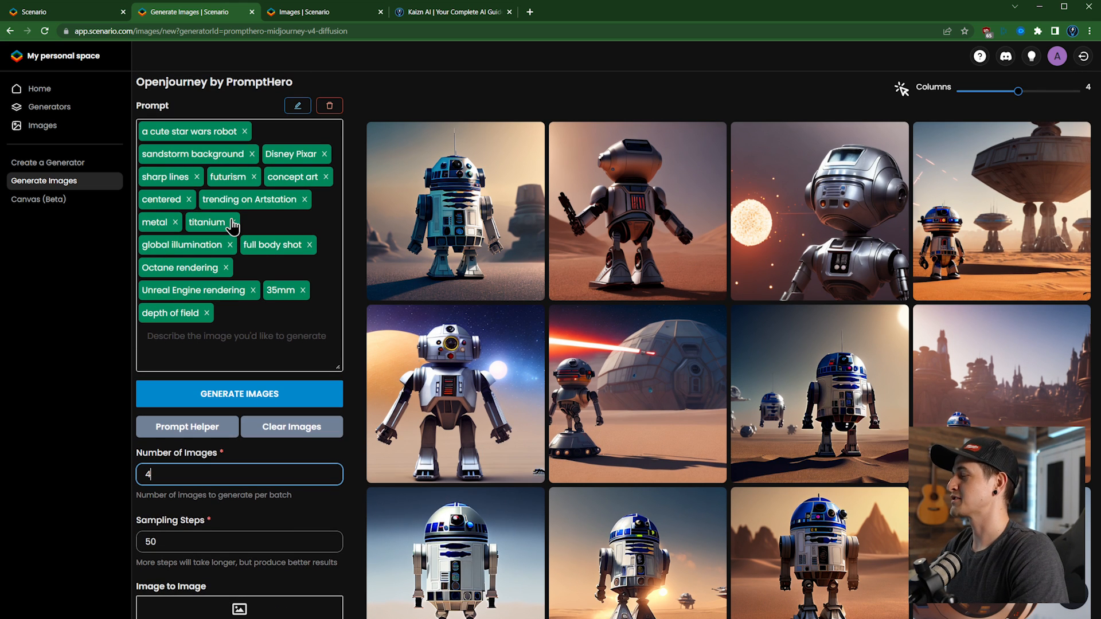
{"action": "mouse_move", "coordinate": [219, 176]}
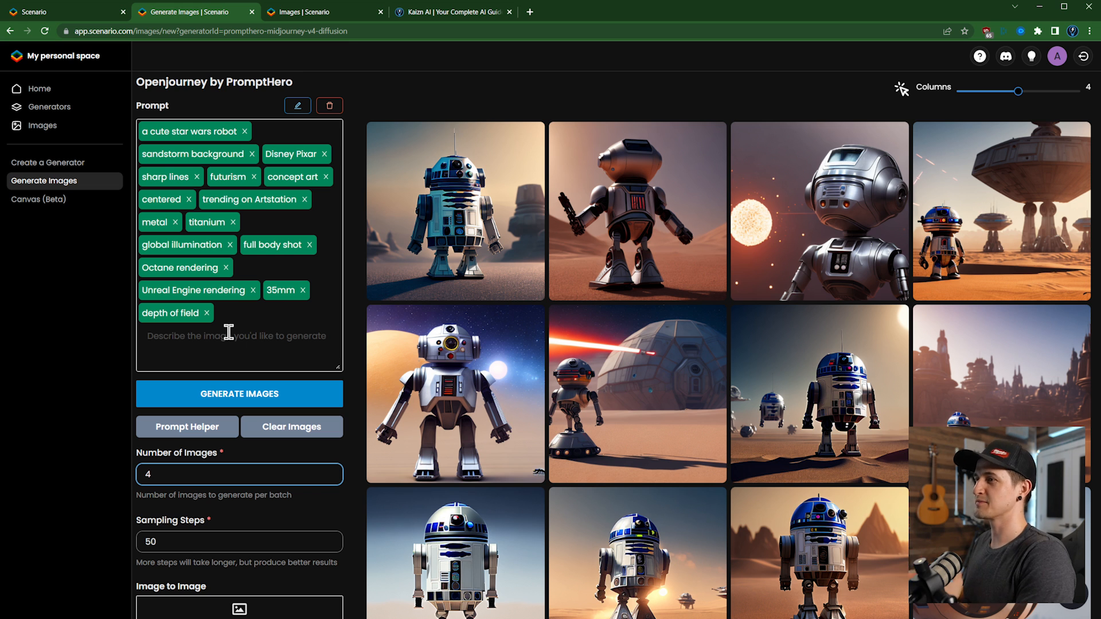
{"action": "mouse_move", "coordinate": [38, 200]}
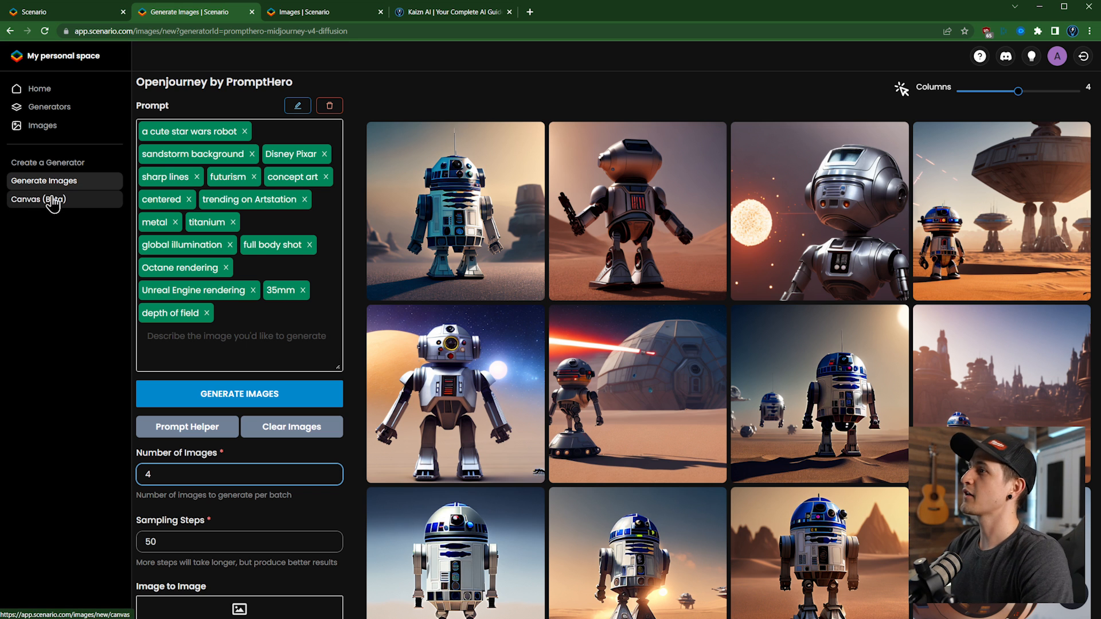
Step: Look at the empty Canvas (Beta) editor, then open the Cute Pixar Animals generator
{"action": "left_click", "coordinate": [38, 199]}
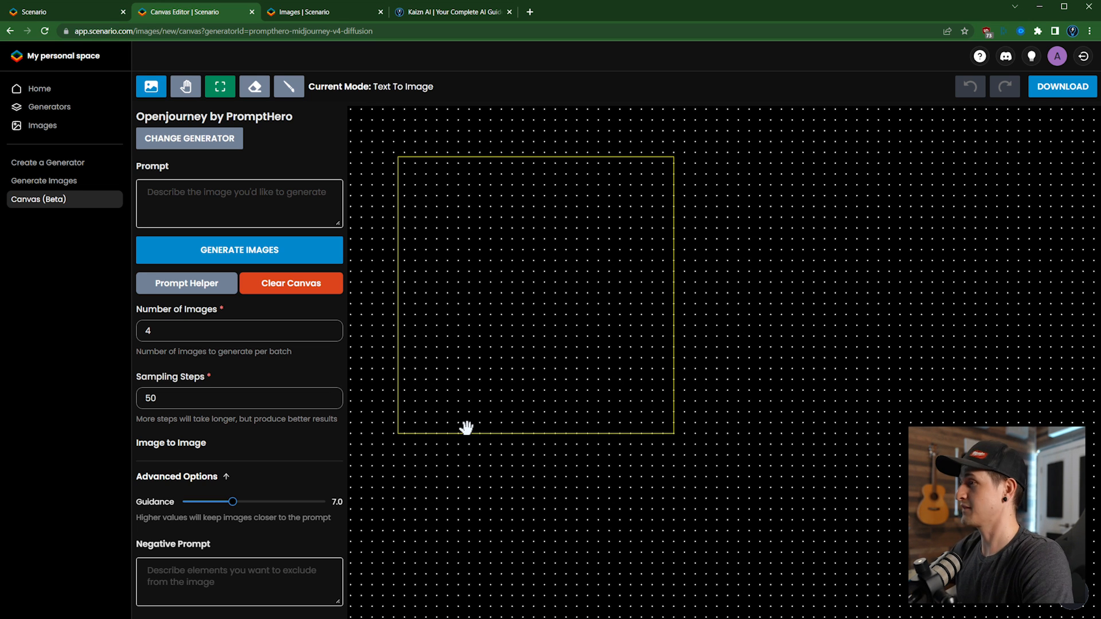
{"action": "mouse_move", "coordinate": [473, 462]}
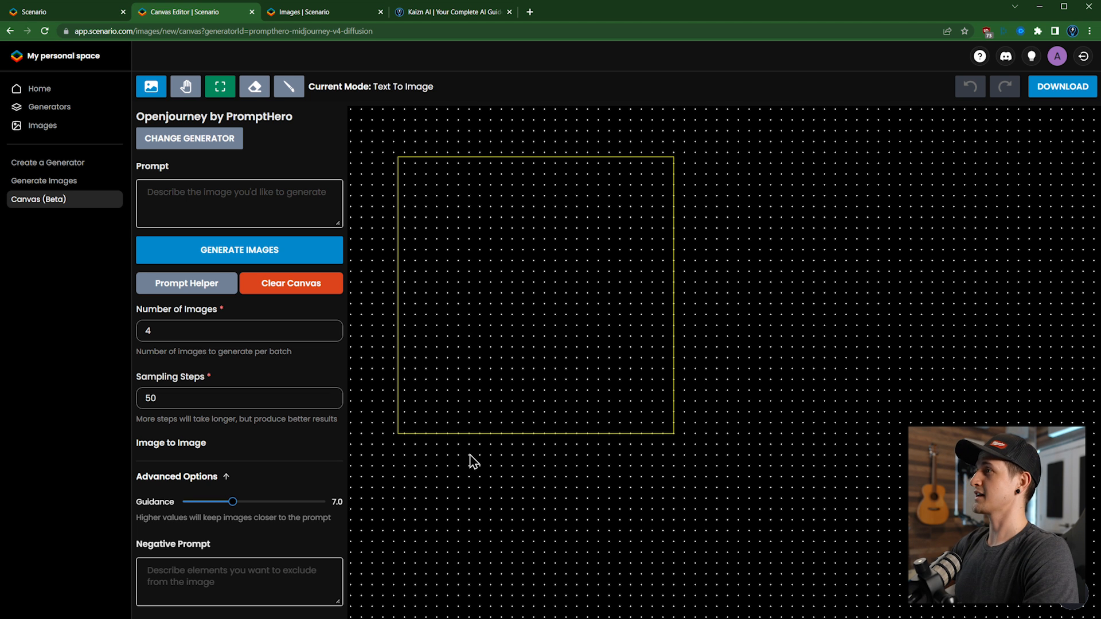
{"action": "left_click", "coordinate": [50, 106]}
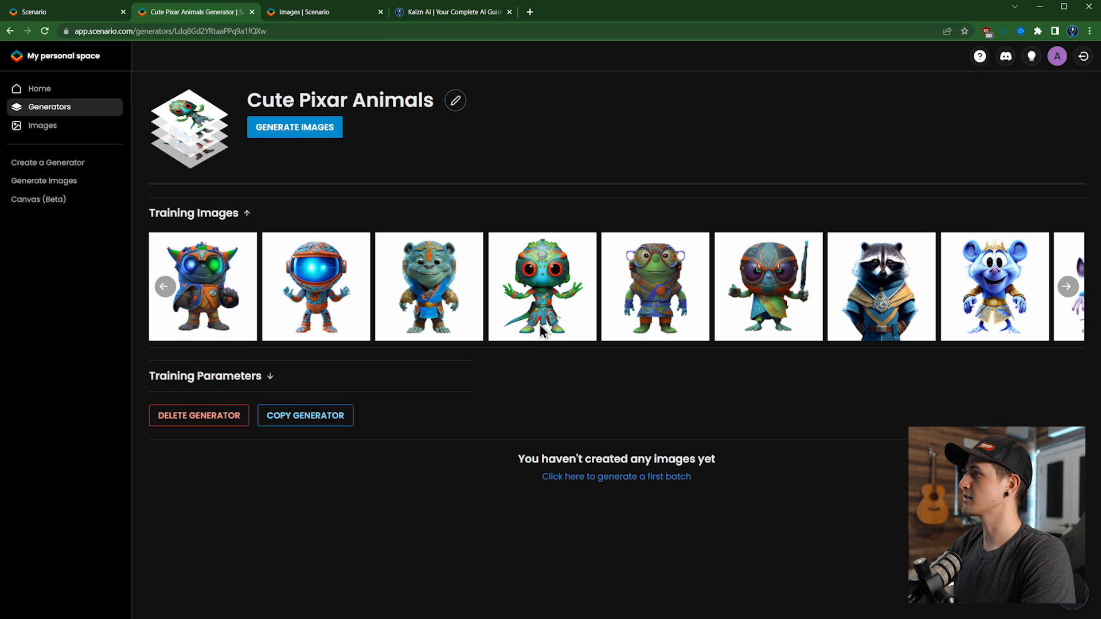
Step: Page through the Cute Pixar Animals generator's training images
{"action": "left_click", "coordinate": [1067, 286]}
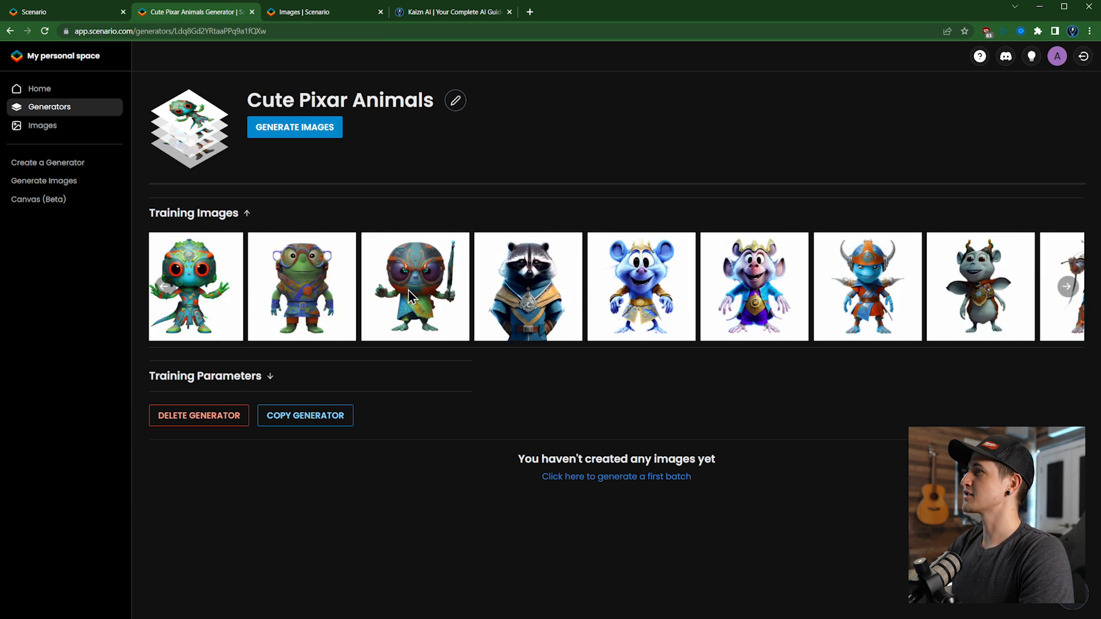
{"action": "left_click", "coordinate": [1065, 287]}
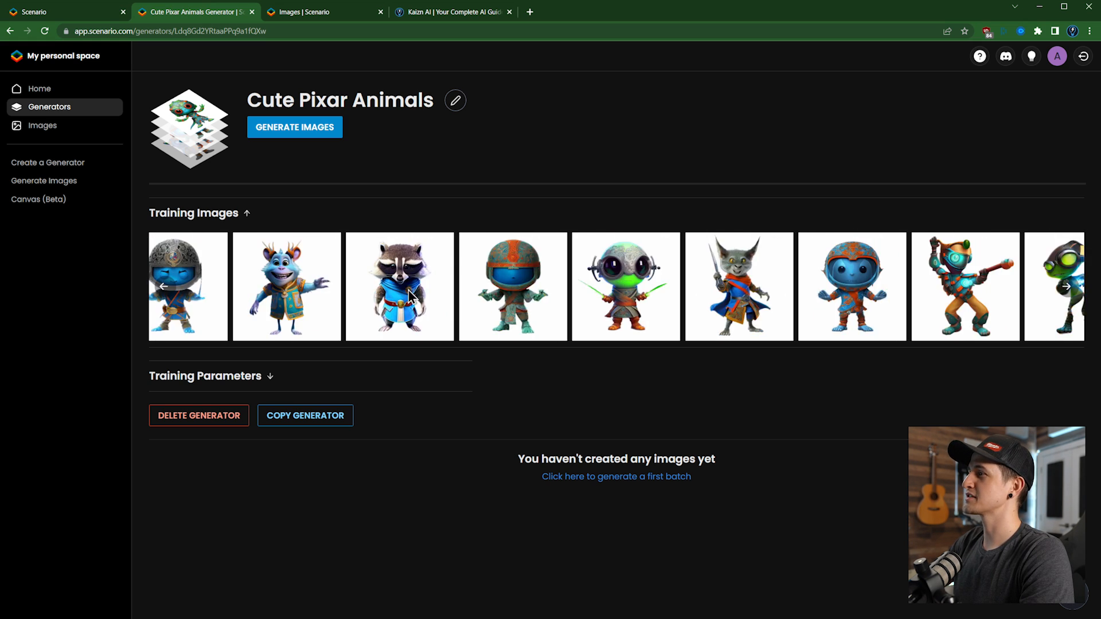
{"action": "left_click", "coordinate": [1067, 286]}
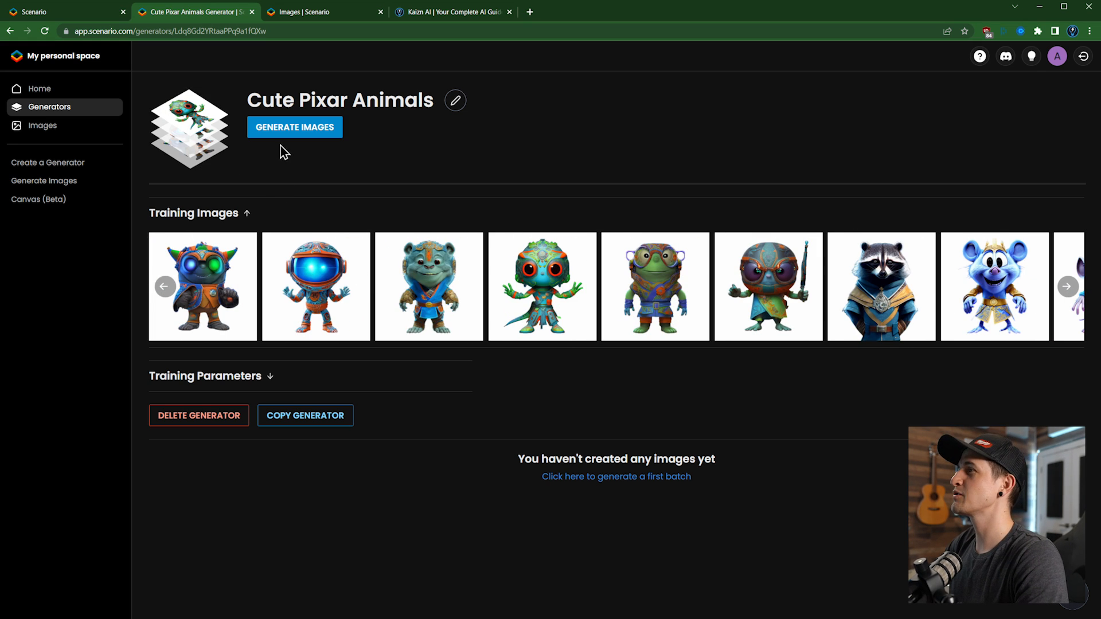
{"action": "left_click", "coordinate": [39, 88]}
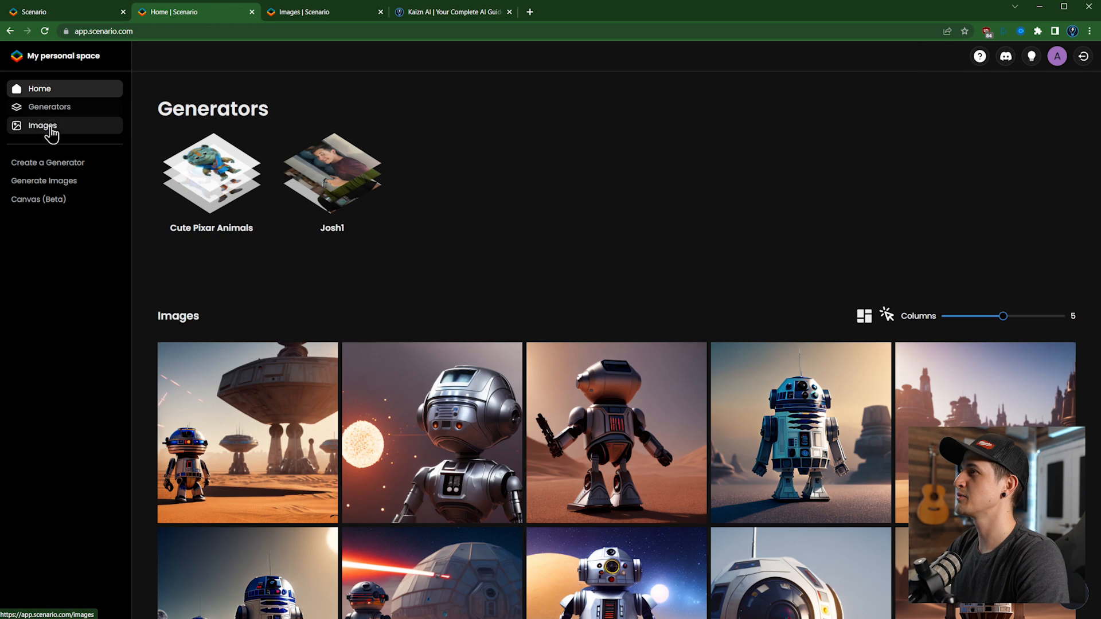
Step: Generate four images from the prompt 'cute robot from star wars' with the same negative prompt
{"action": "left_click", "coordinate": [210, 174]}
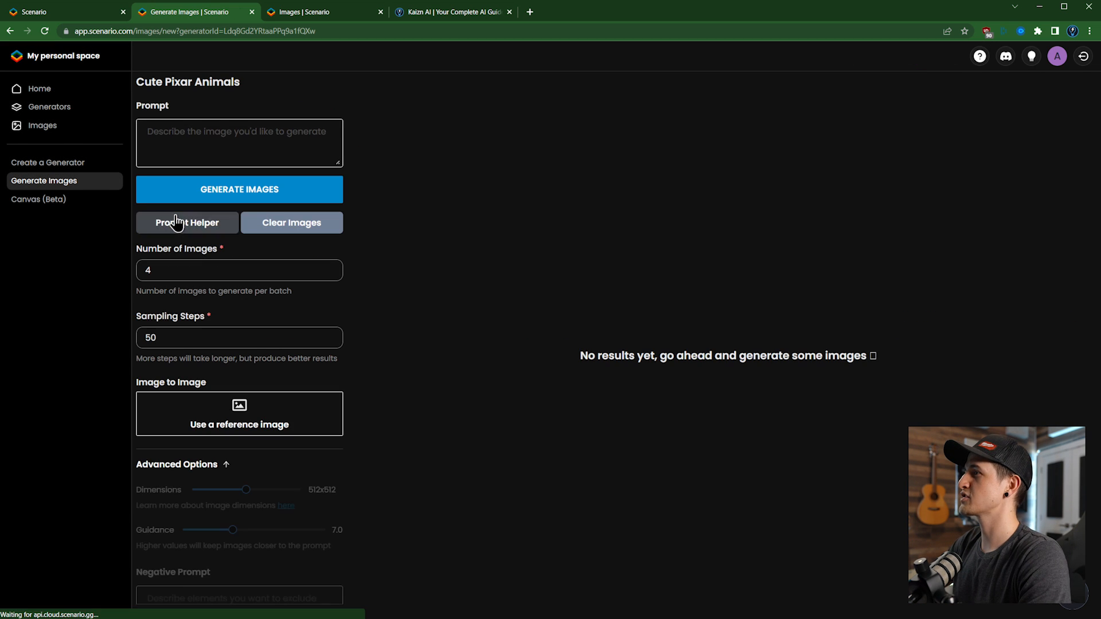
{"action": "left_click", "coordinate": [239, 143]}
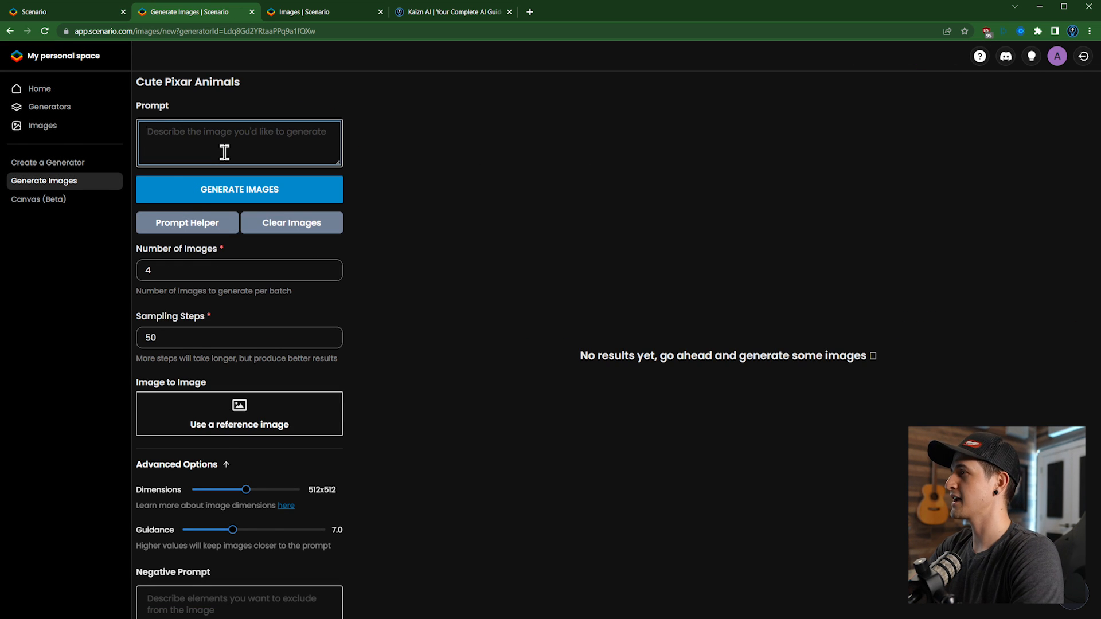
{"action": "type", "text": "cute robot from st"}
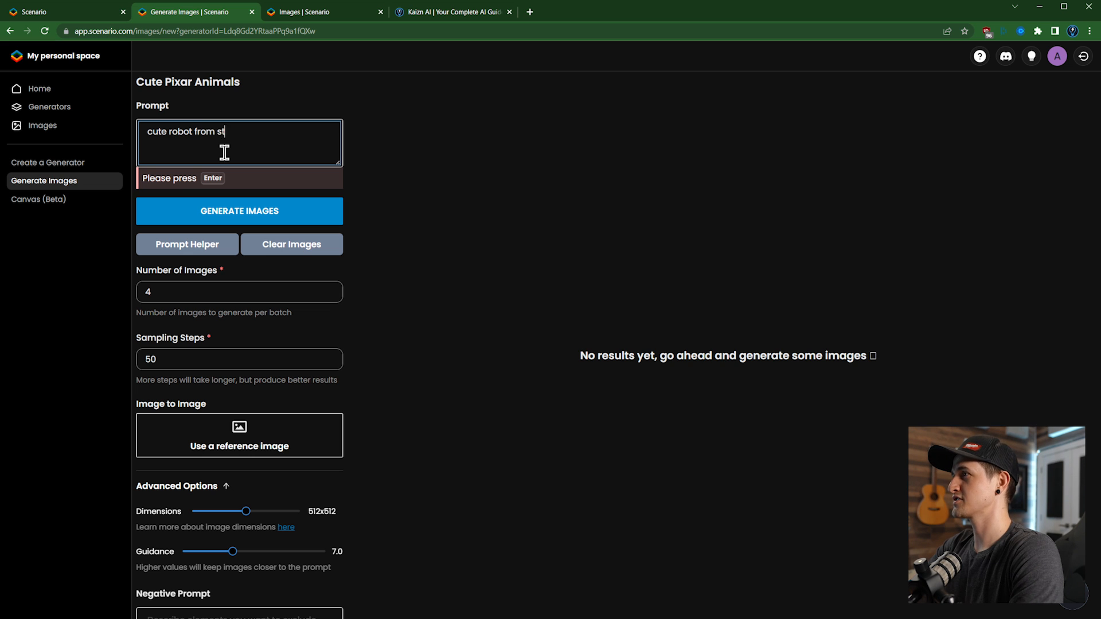
{"action": "type", "text": "ar wars"}
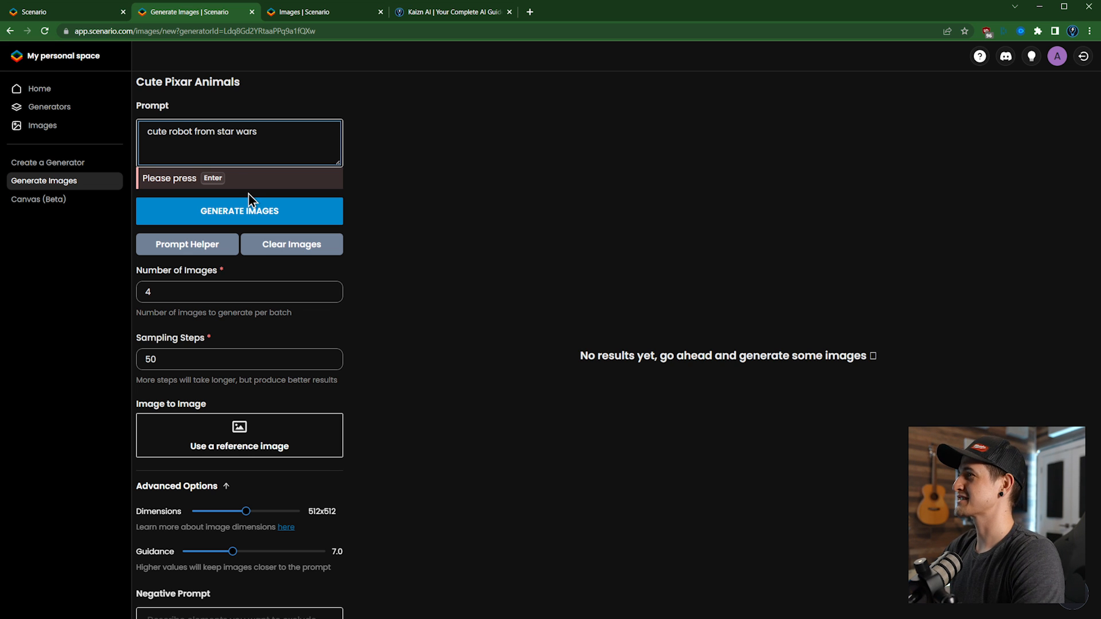
{"action": "scroll", "scroll_direction": "down", "scroll_amount": 3}
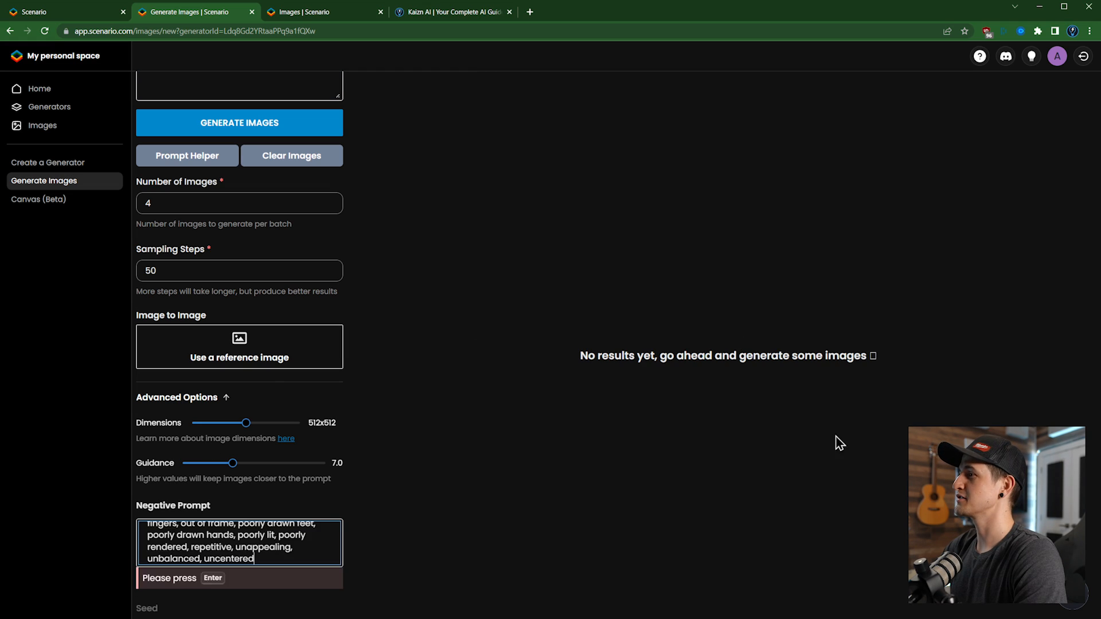
{"action": "key", "text": "Enter"}
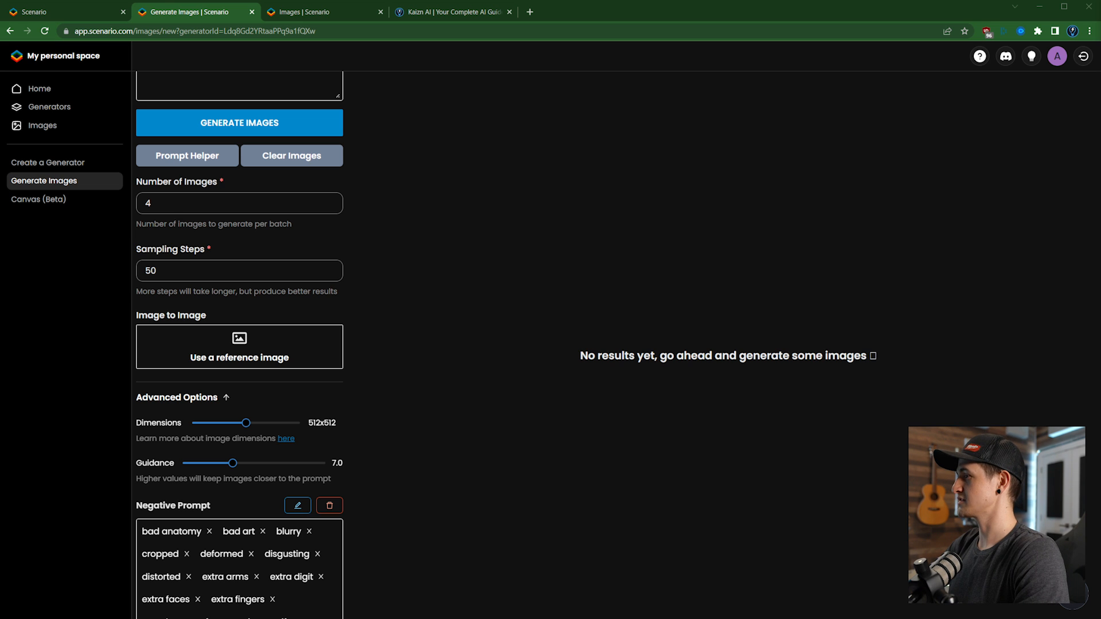
{"action": "left_click", "coordinate": [238, 123]}
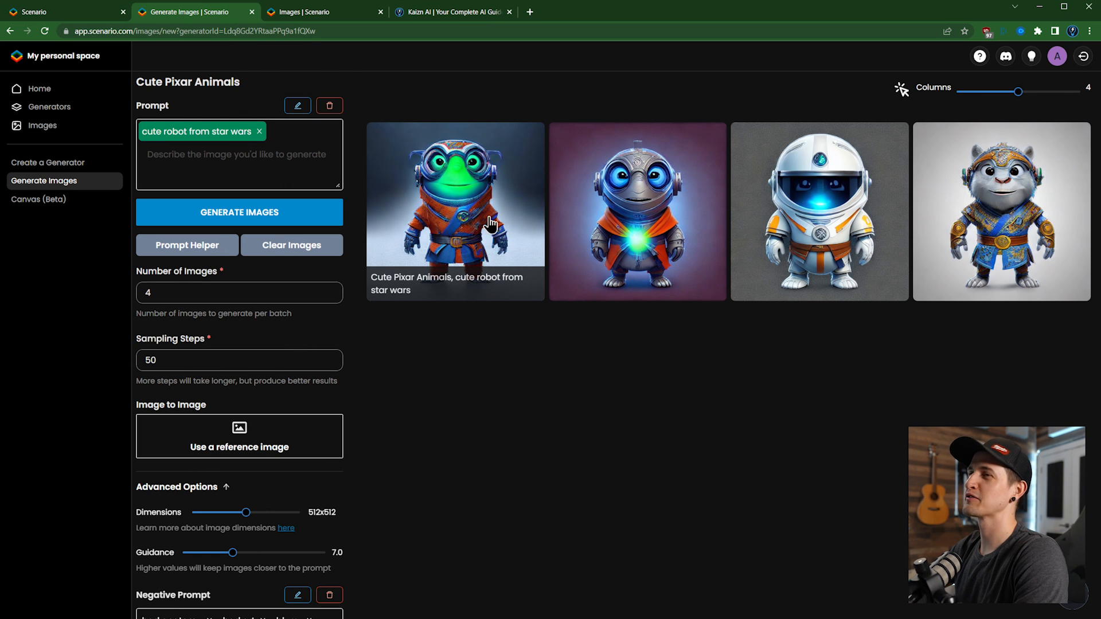
{"action": "mouse_move", "coordinate": [867, 219]}
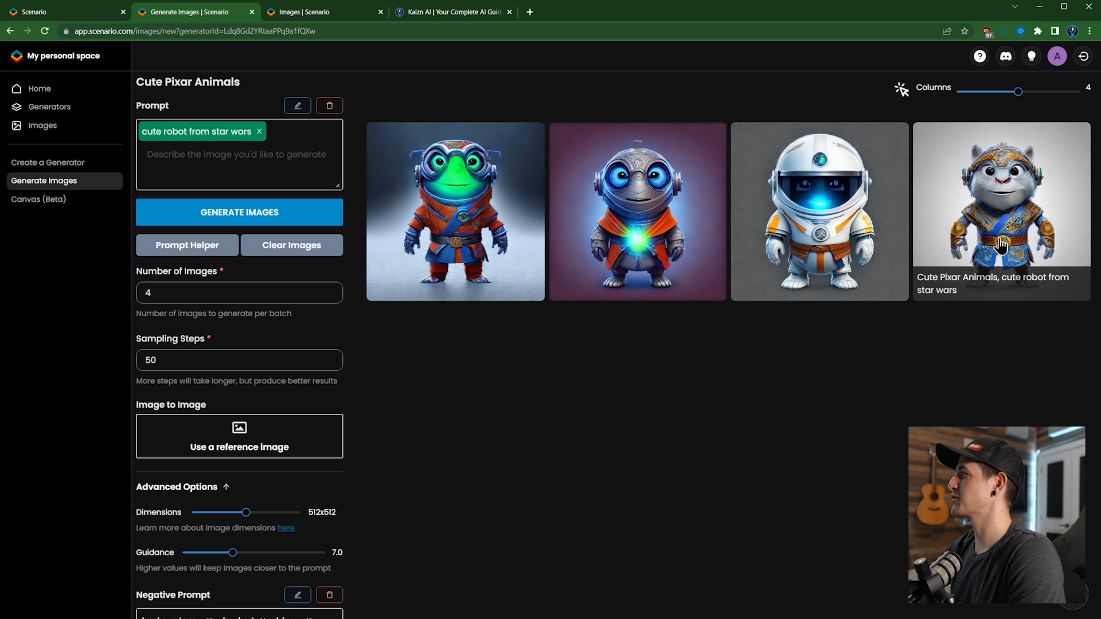
{"action": "mouse_move", "coordinate": [488, 273]}
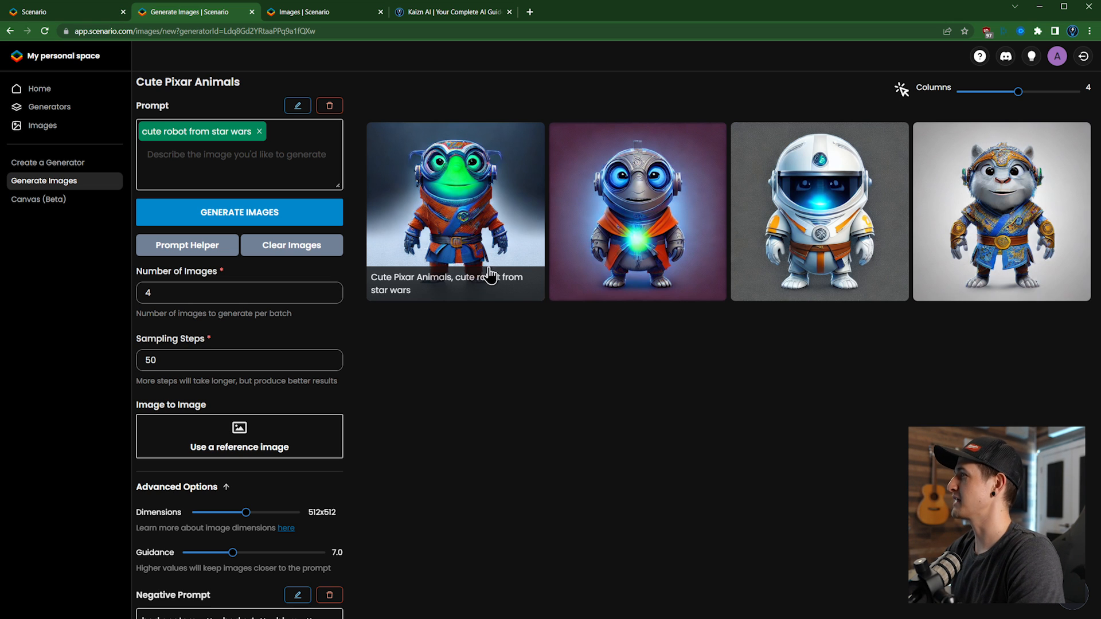